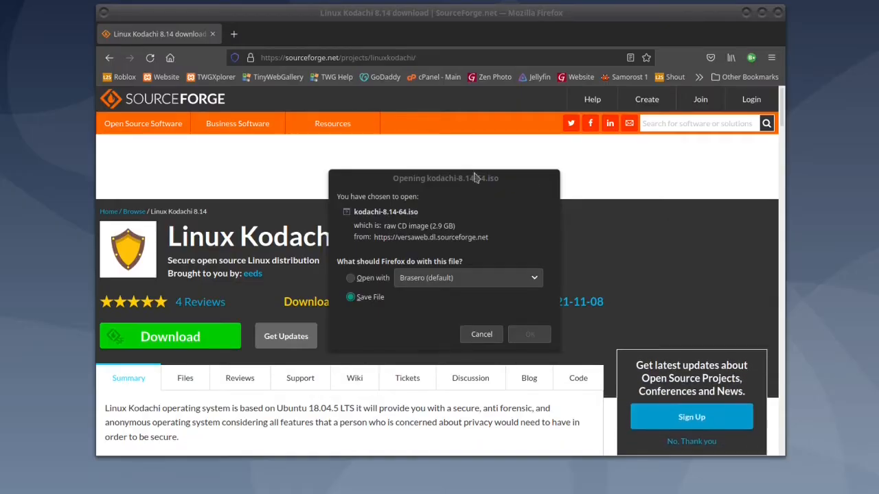
{"action": "mouse_move", "coordinate": [327, 62]}
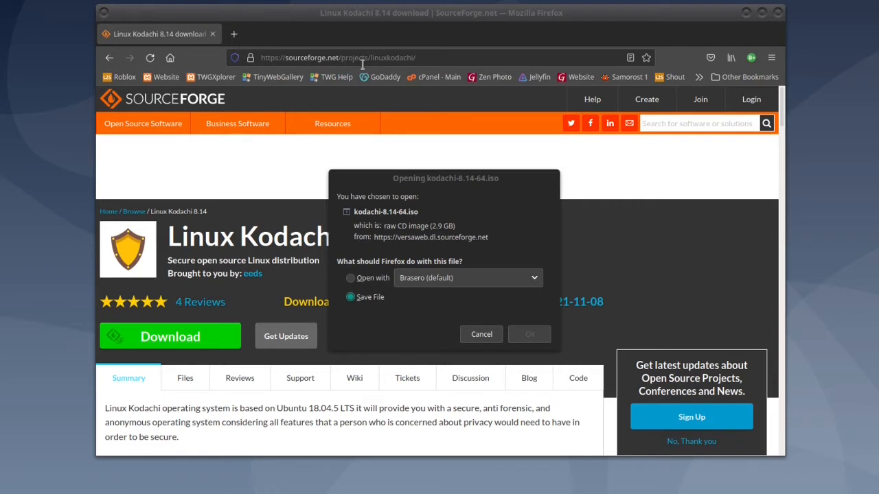
{"action": "mouse_move", "coordinate": [401, 72]}
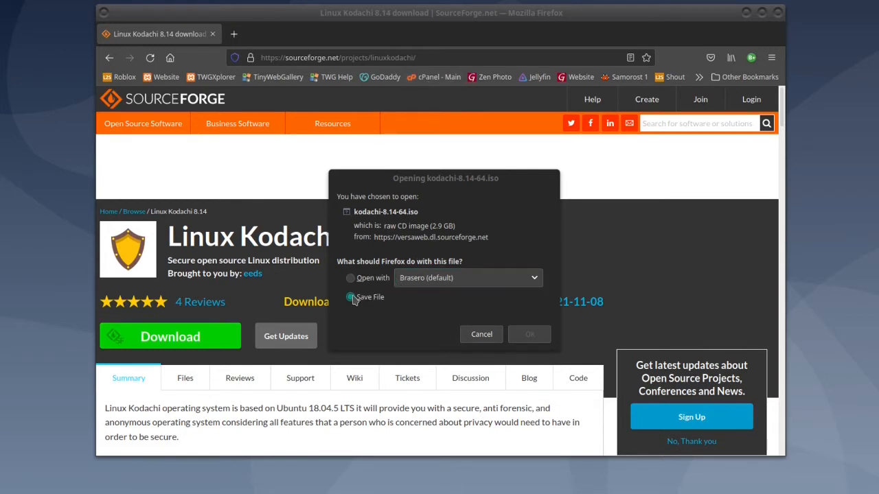
Save kodachi-8.14-64.iso to disk and let the 2.9 GB download finish.
{"action": "left_click", "coordinate": [352, 297]}
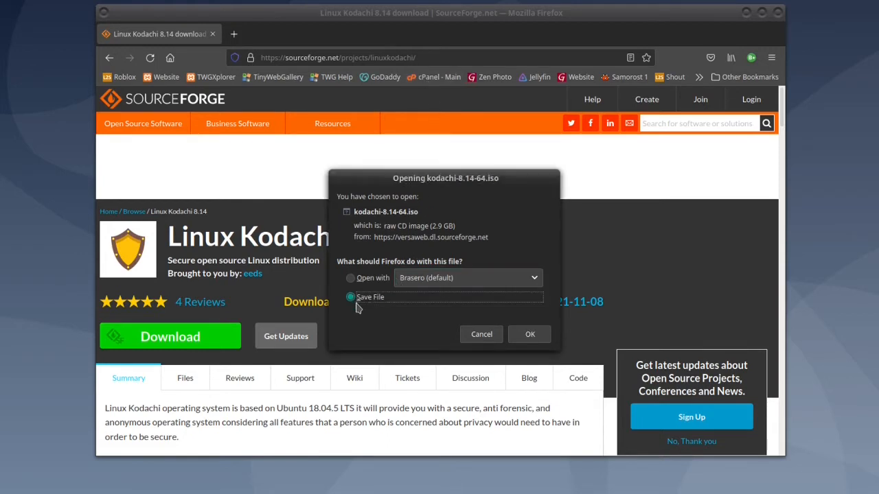
{"action": "mouse_move", "coordinate": [529, 336]}
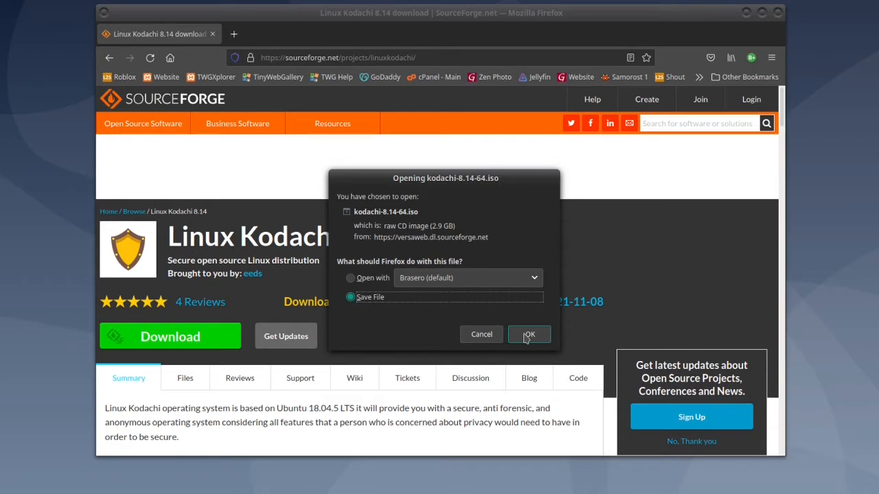
{"action": "left_click", "coordinate": [528, 335]}
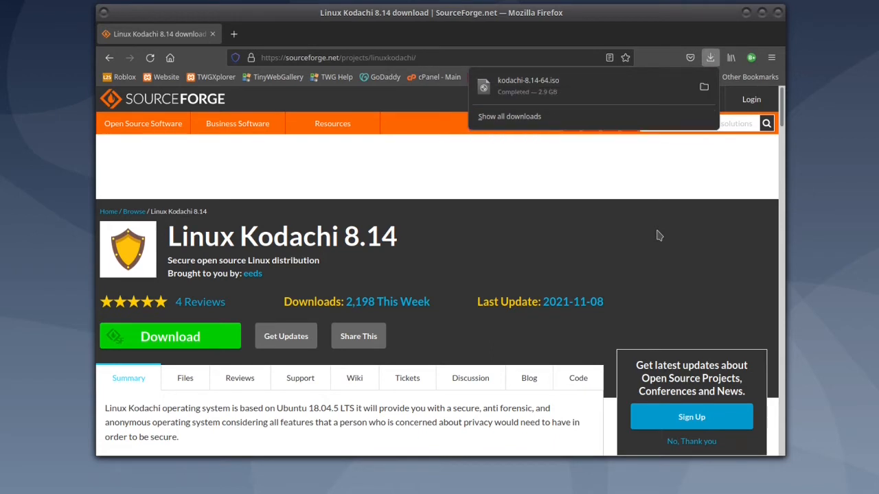
{"action": "mouse_move", "coordinate": [679, 180]}
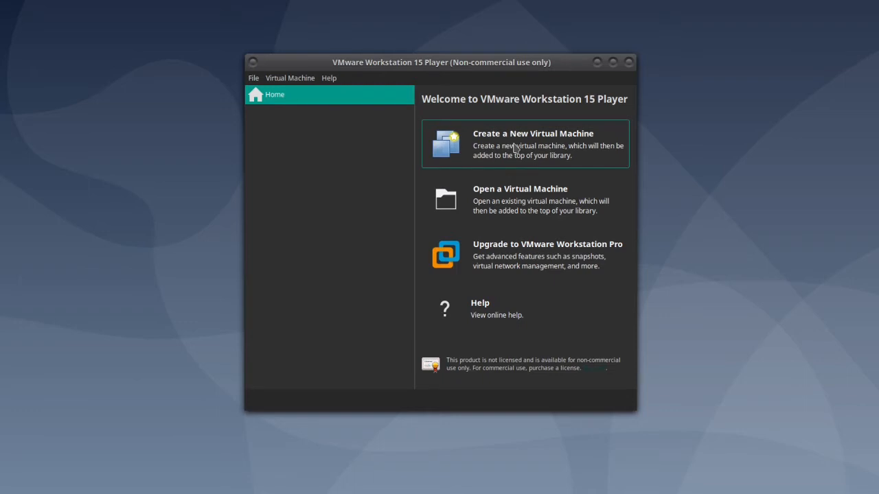
Begin a new virtual machine from the Kodachi ISO with Linux Ubuntu 64-bit as guest.
{"action": "left_click", "coordinate": [525, 145]}
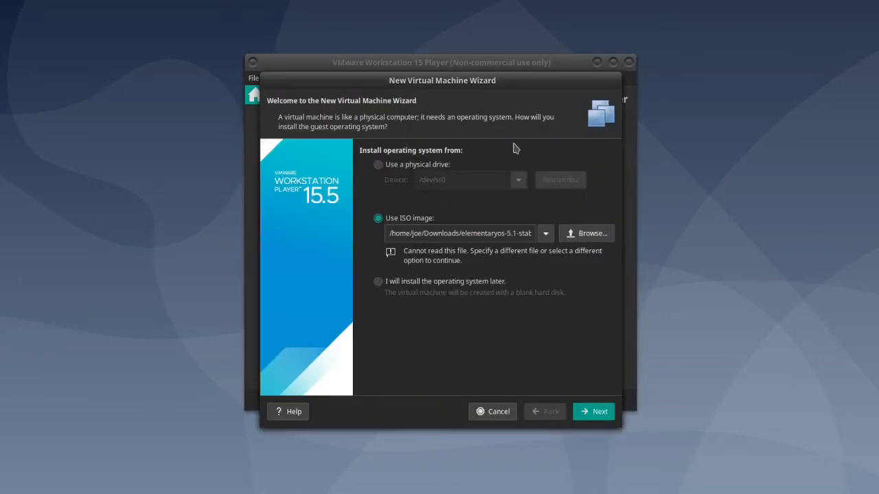
{"action": "mouse_move", "coordinate": [521, 200]}
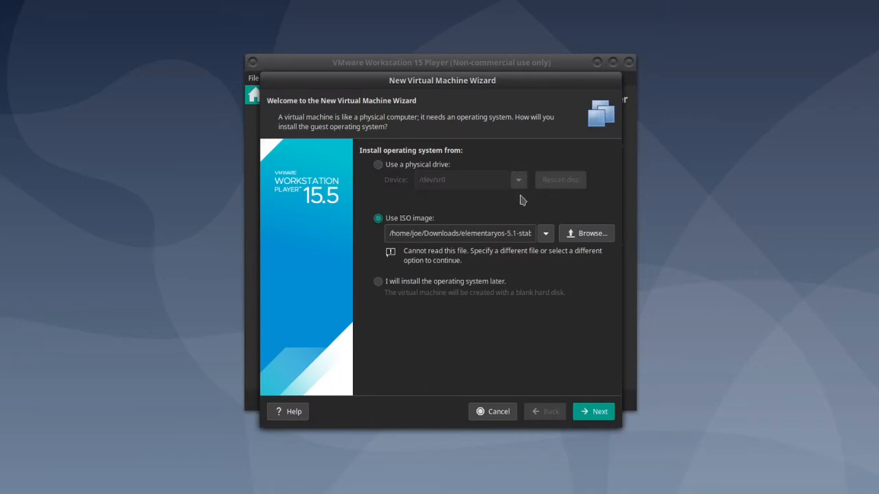
{"action": "mouse_move", "coordinate": [587, 233]}
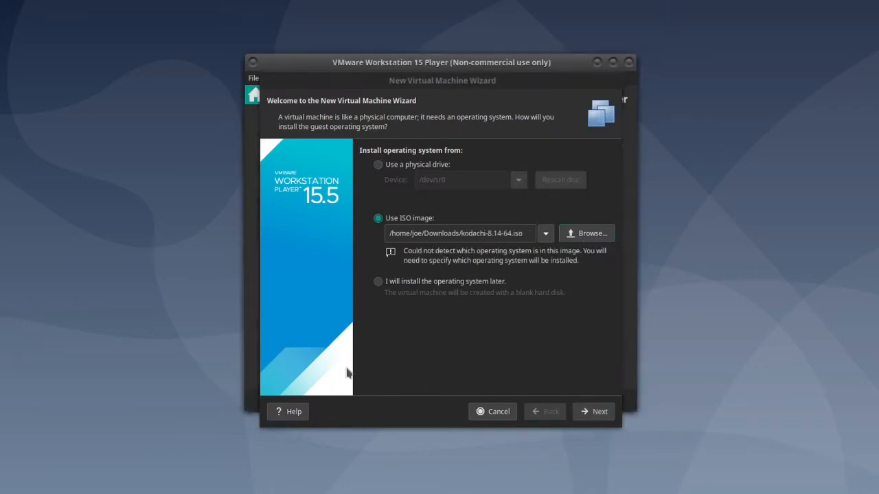
{"action": "mouse_move", "coordinate": [584, 401]}
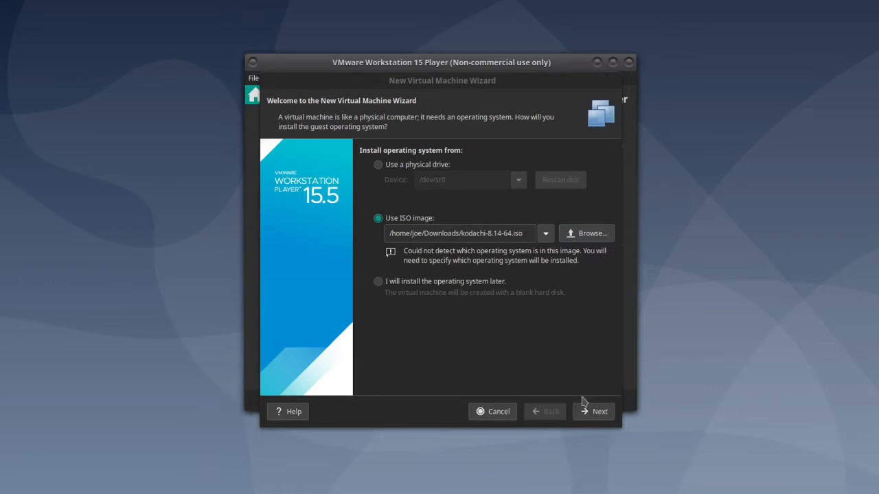
{"action": "left_click", "coordinate": [594, 412]}
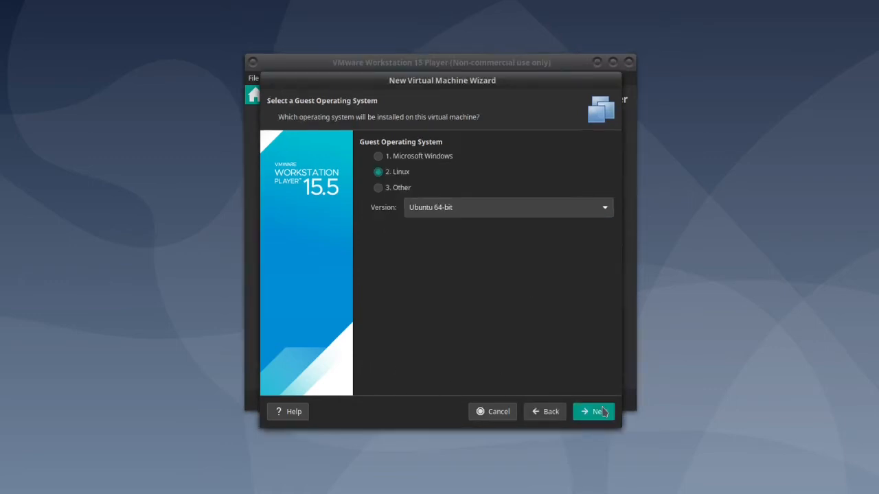
{"action": "mouse_move", "coordinate": [583, 236]}
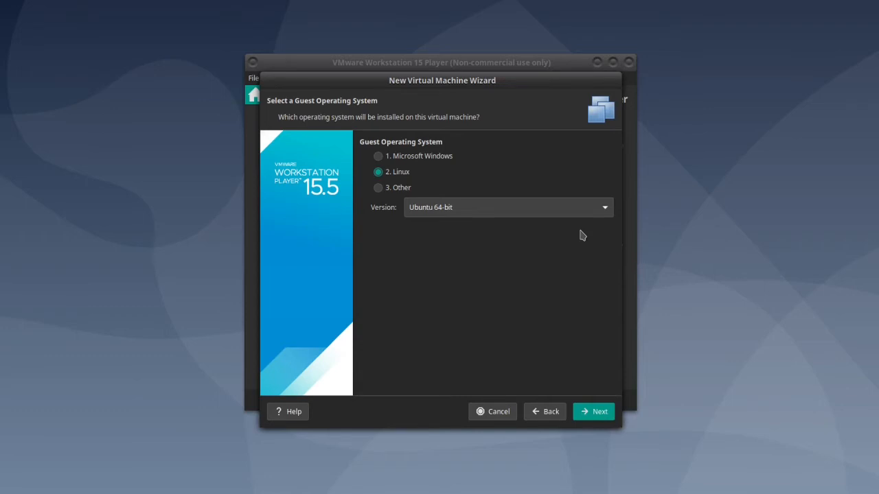
{"action": "mouse_move", "coordinate": [582, 409]}
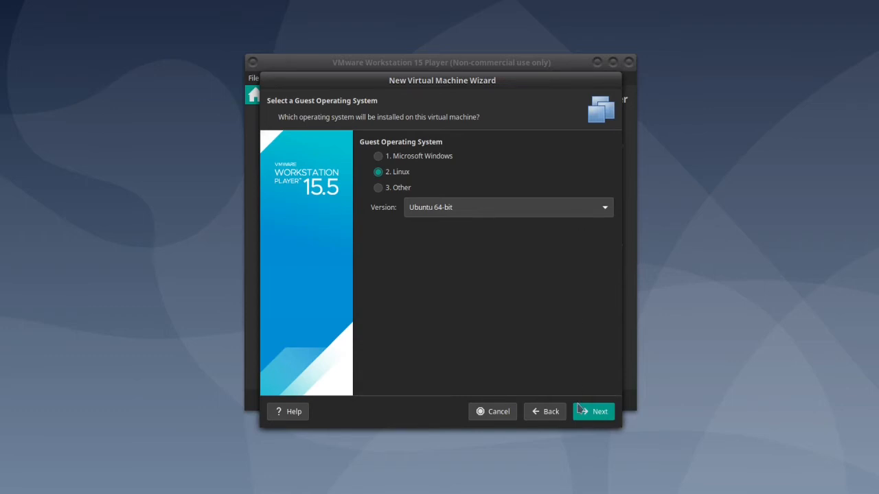
{"action": "left_click", "coordinate": [593, 412]}
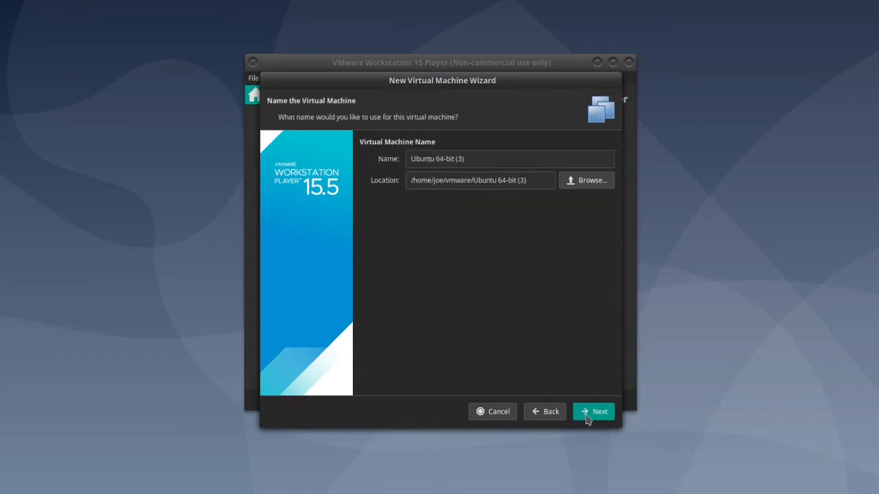
Name the virtual machine 'kodachi'.
{"action": "left_click", "coordinate": [511, 160]}
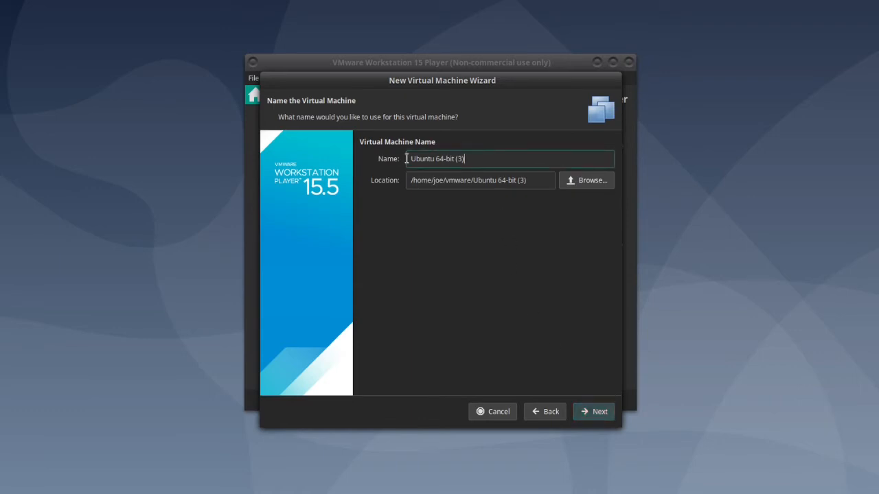
{"action": "type", "text": "ko"}
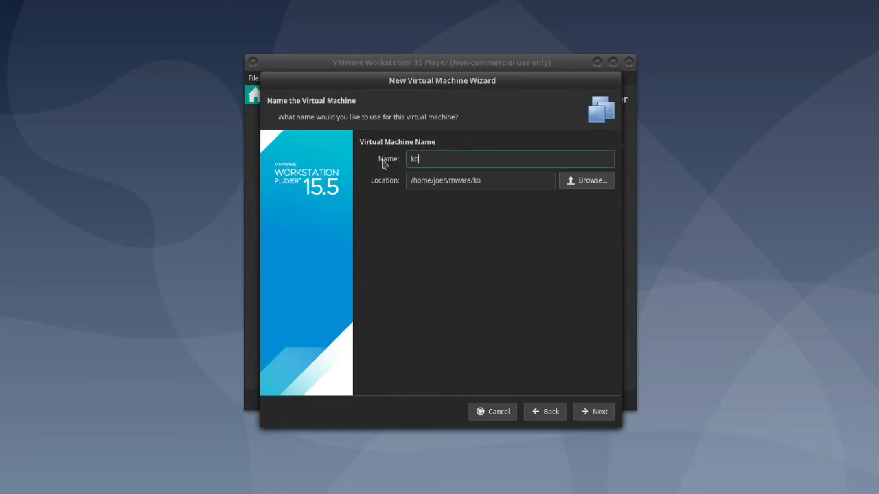
{"action": "type", "text": "dachi"}
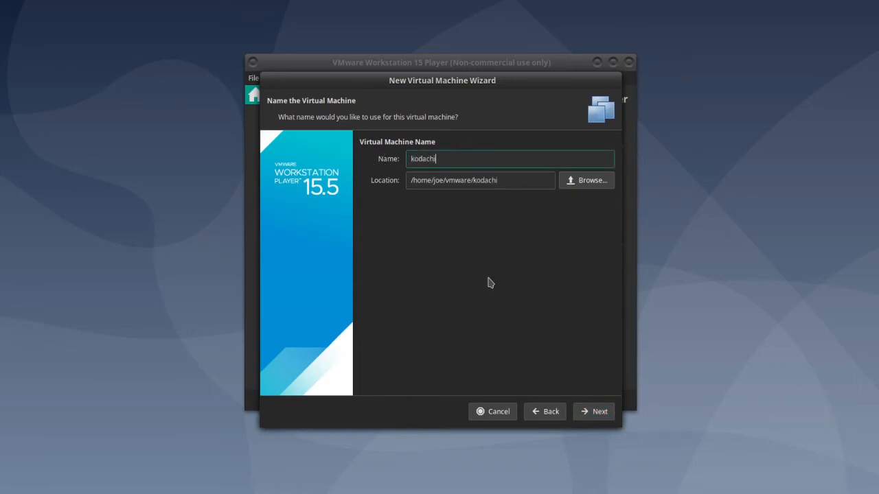
Finish the wizard with the default location and a 20 GB split disk, creating the kodachi VM.
{"action": "left_click", "coordinate": [593, 412]}
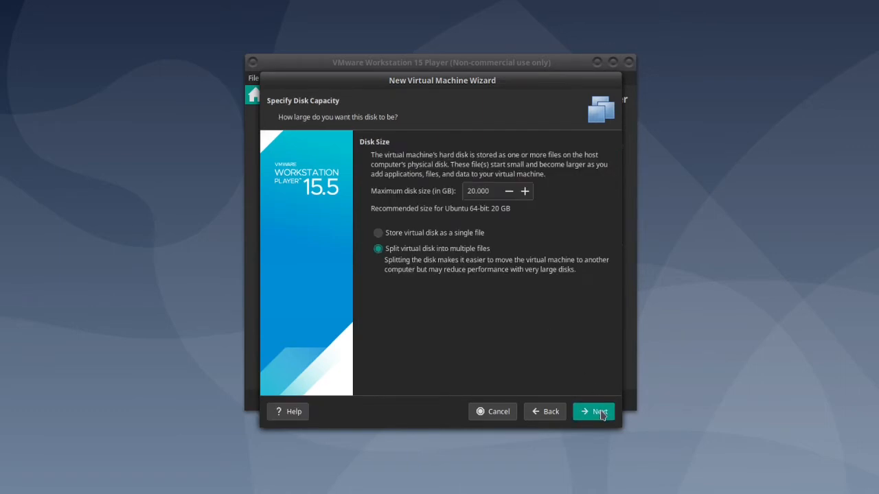
{"action": "mouse_move", "coordinate": [484, 191]}
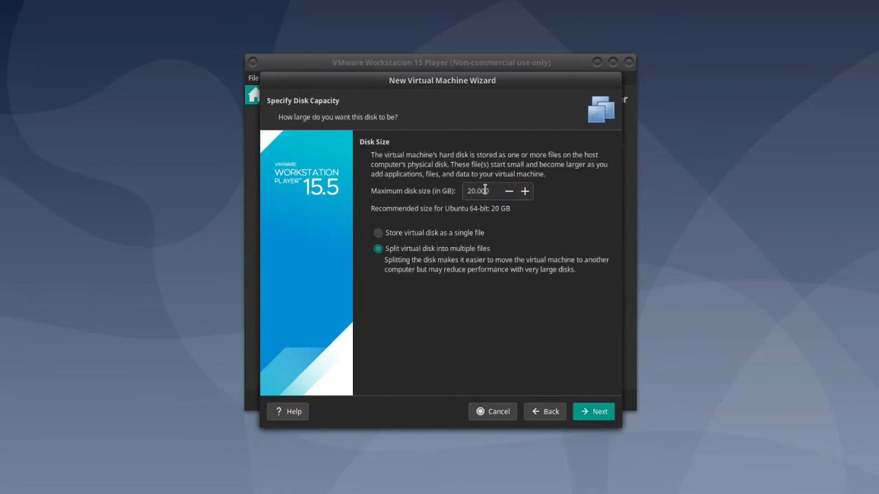
{"action": "mouse_move", "coordinate": [599, 371]}
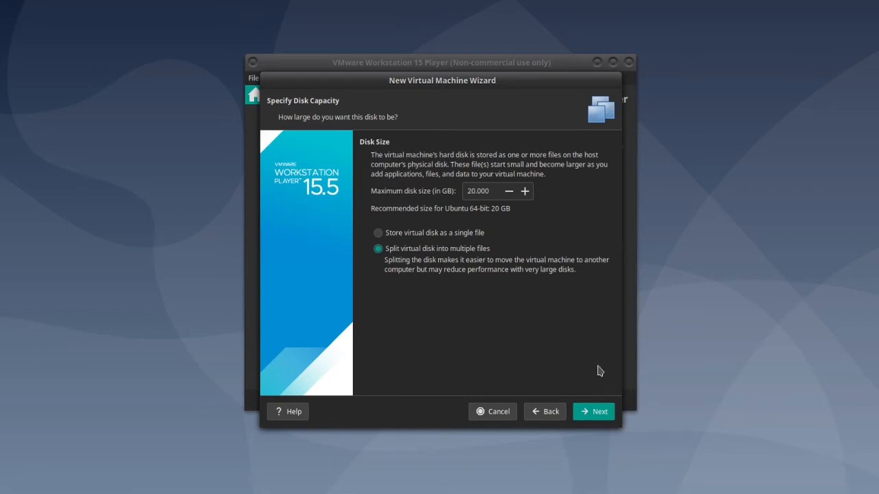
{"action": "left_click", "coordinate": [593, 412]}
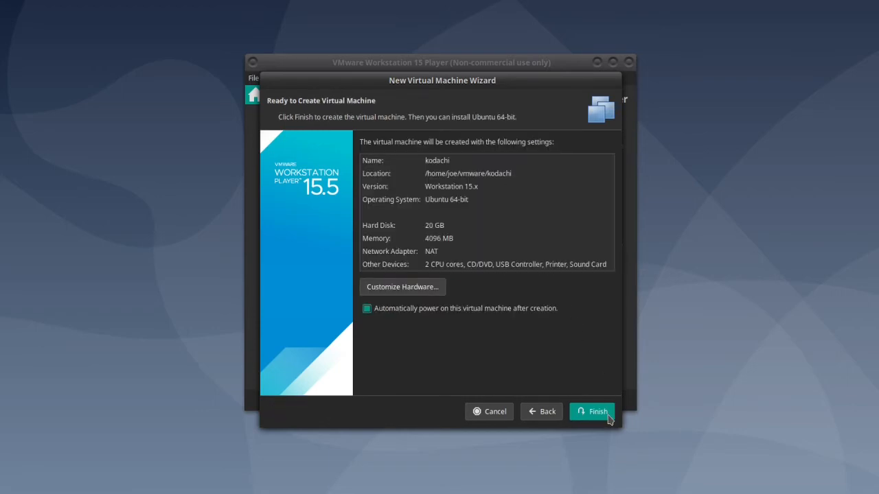
{"action": "mouse_move", "coordinate": [460, 239]}
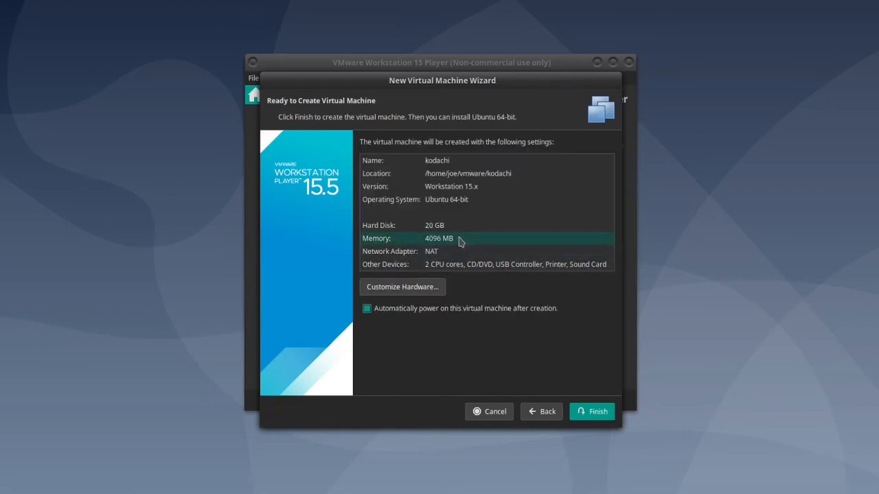
{"action": "mouse_move", "coordinate": [595, 400]}
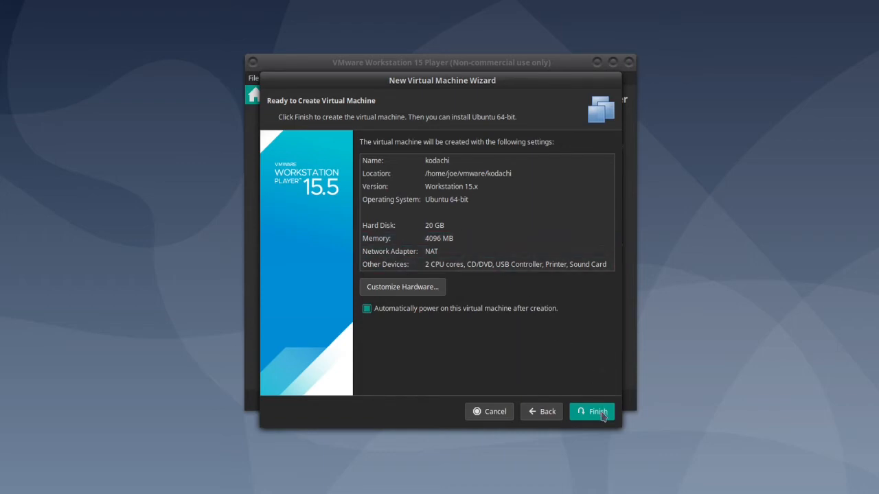
{"action": "left_click", "coordinate": [591, 412]}
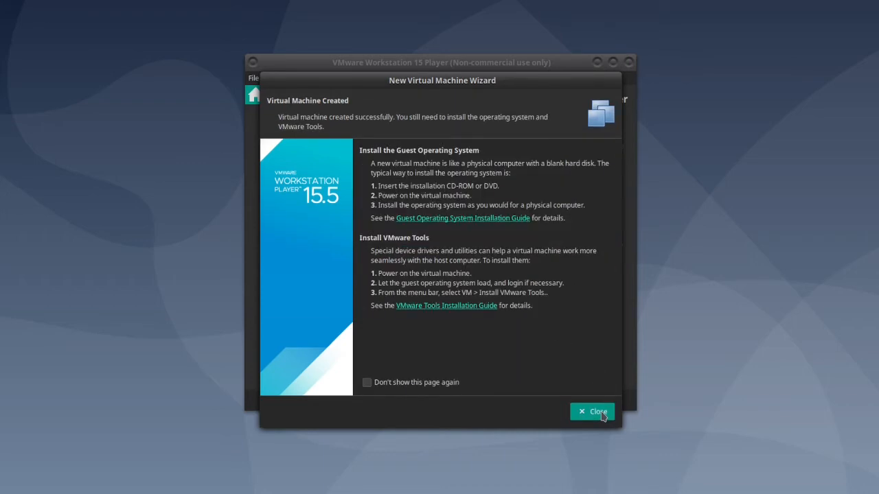
{"action": "left_click", "coordinate": [592, 412]}
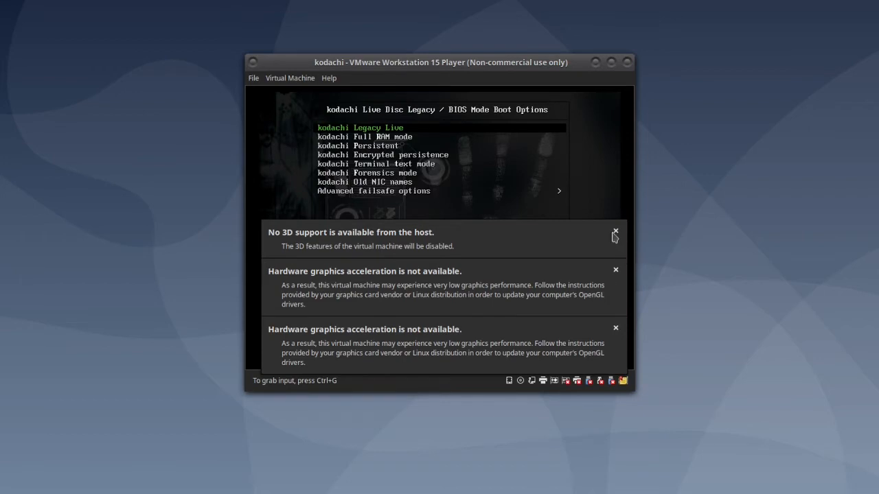
Dismiss the no-3D-support and hardware graphics acceleration warnings while Kodachi boots.
{"action": "left_click", "coordinate": [616, 231]}
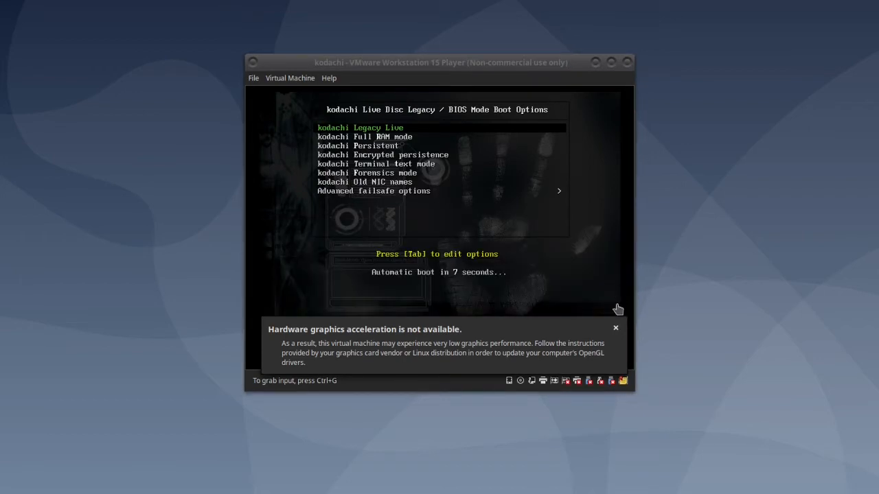
{"action": "left_click", "coordinate": [616, 327]}
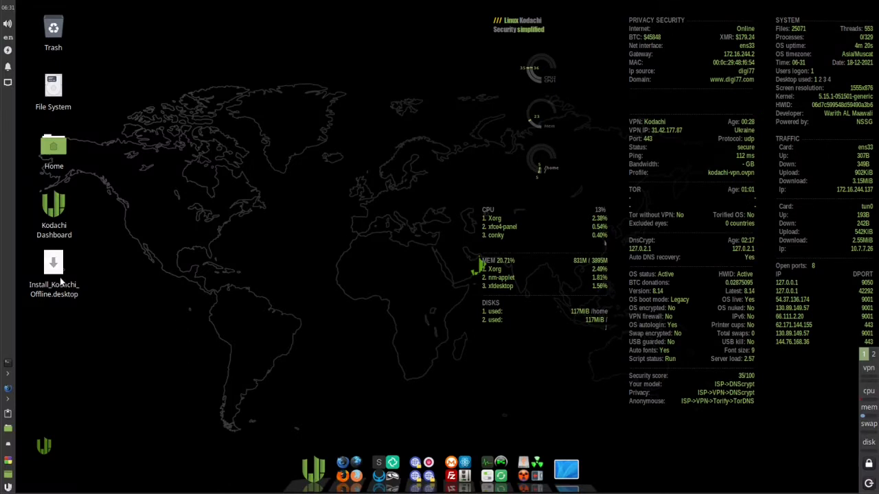
{"action": "mouse_move", "coordinate": [55, 268]}
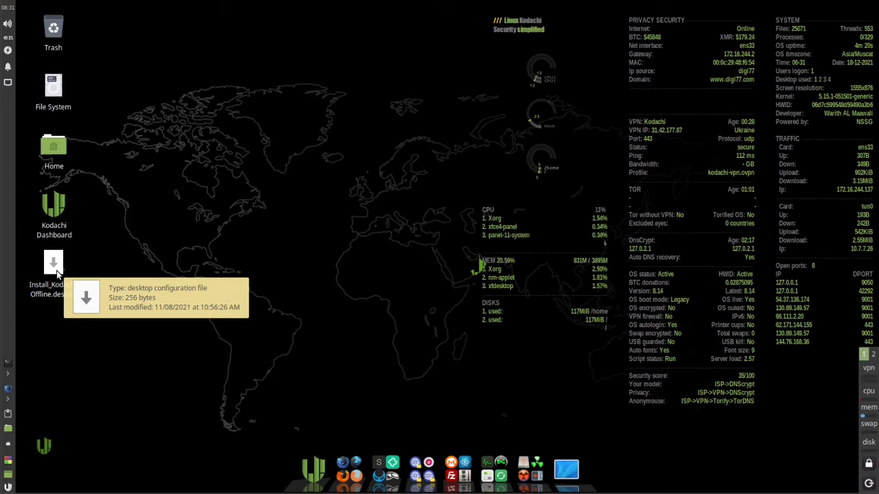
Launch Install_Kodachi_Offline from the live desktop to reach the installer's Welcome screen.
{"action": "double_click", "coordinate": [53, 268]}
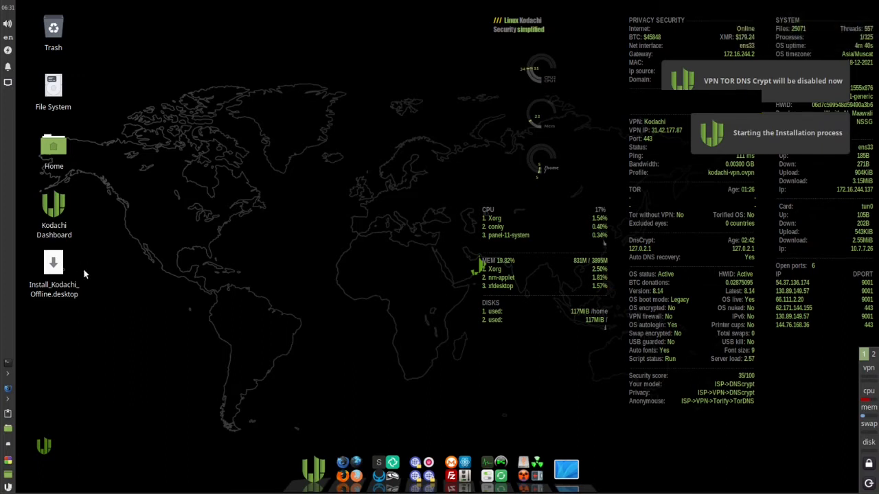
{"action": "double_click", "coordinate": [53, 267]}
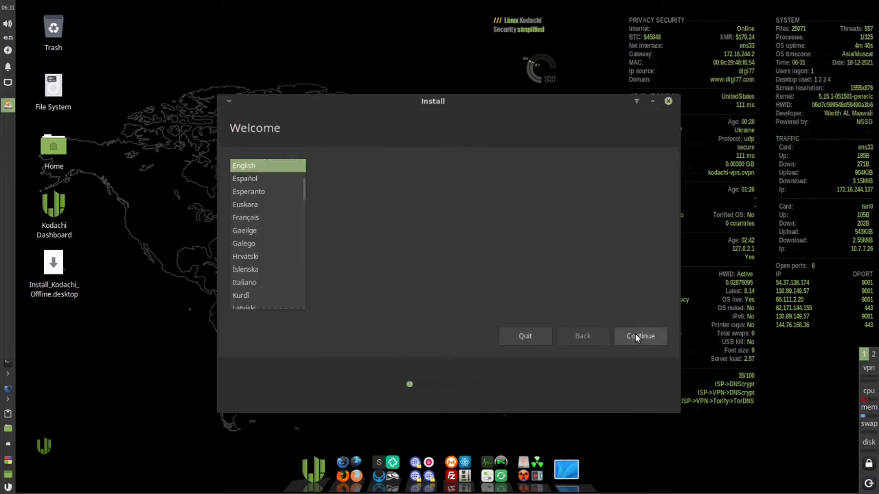
Keep English, the English (US) keyboard and third-party software through to Installation type.
{"action": "left_click", "coordinate": [640, 335]}
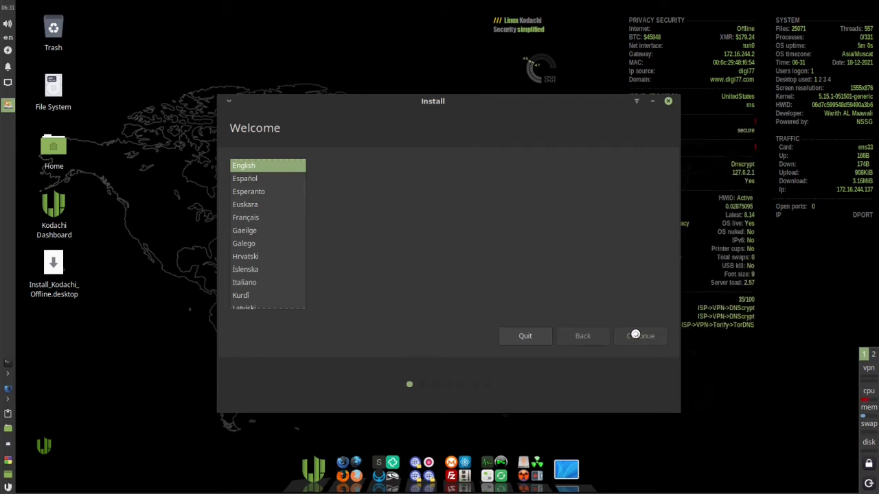
{"action": "left_click", "coordinate": [640, 335]}
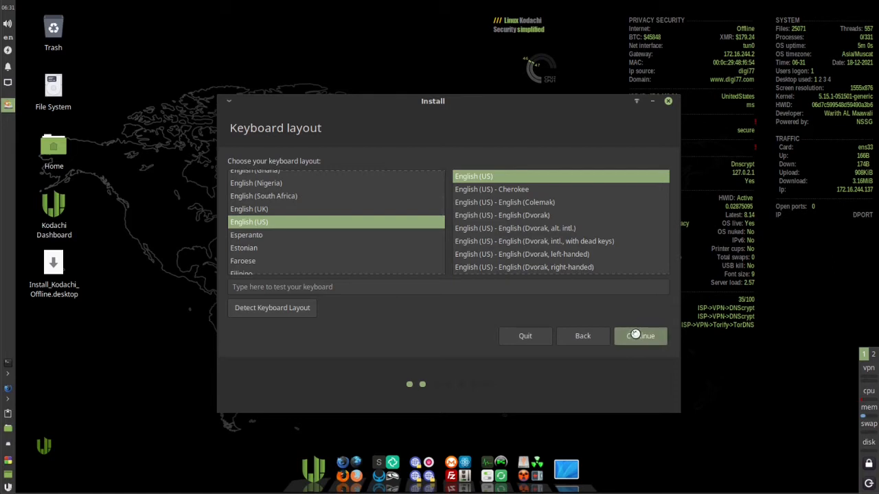
{"action": "left_click", "coordinate": [640, 335]}
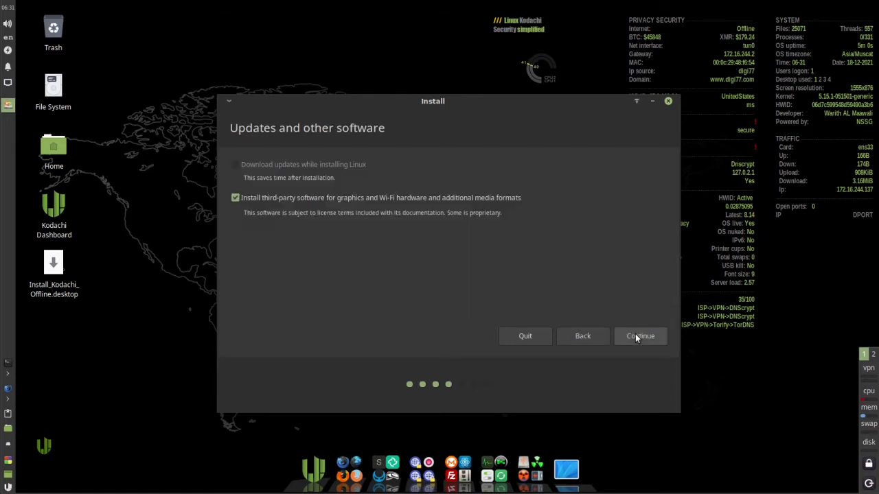
{"action": "left_click", "coordinate": [640, 335]}
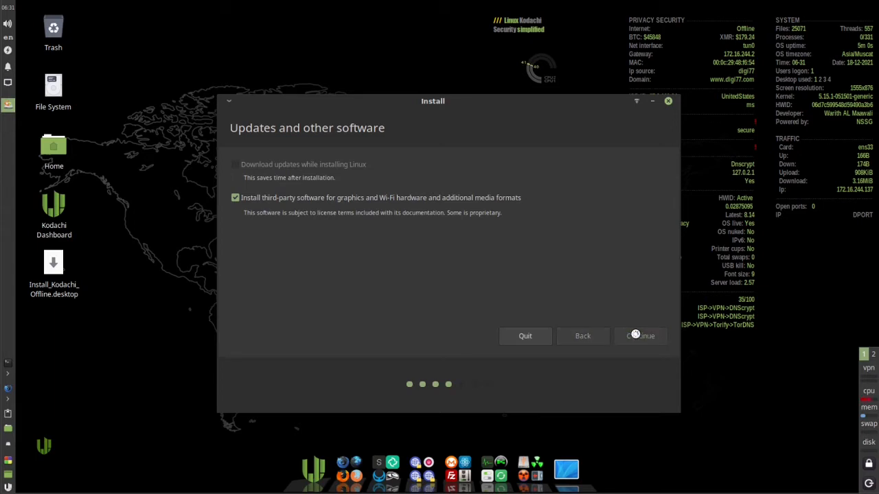
{"action": "left_click", "coordinate": [640, 335]}
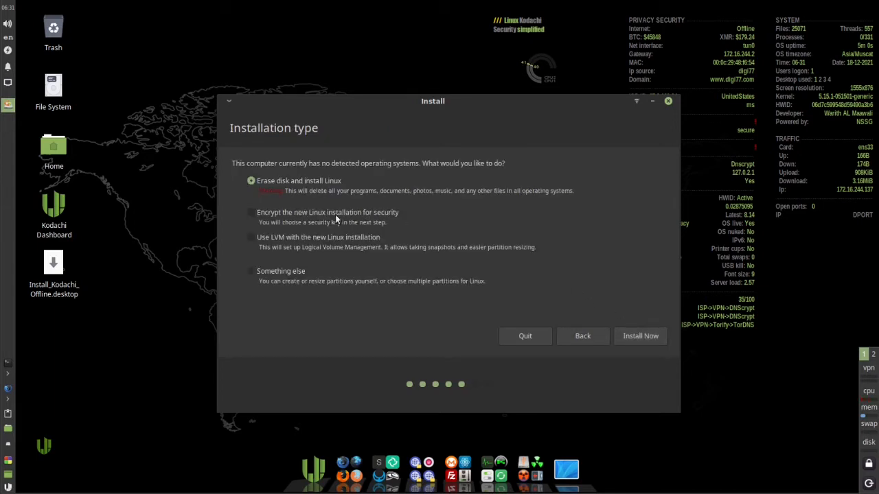
Choose erasing the disk with an encrypted LVM installation.
{"action": "left_click", "coordinate": [252, 211]}
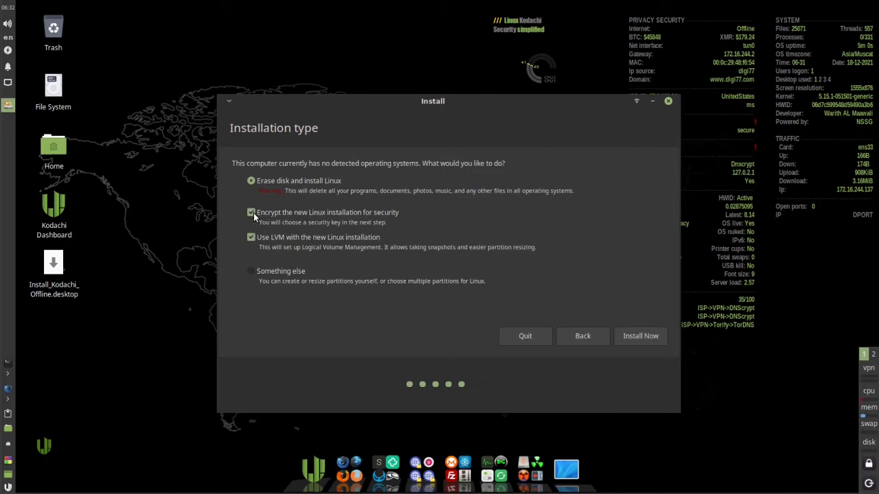
{"action": "left_click", "coordinate": [251, 211]}
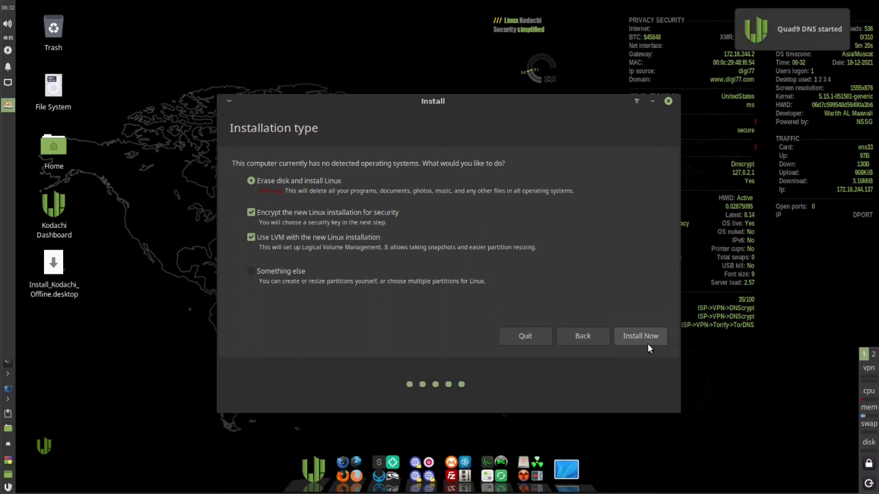
Proceed with erase-and-encrypt and enter a matching security key in both fields.
{"action": "left_click", "coordinate": [640, 336]}
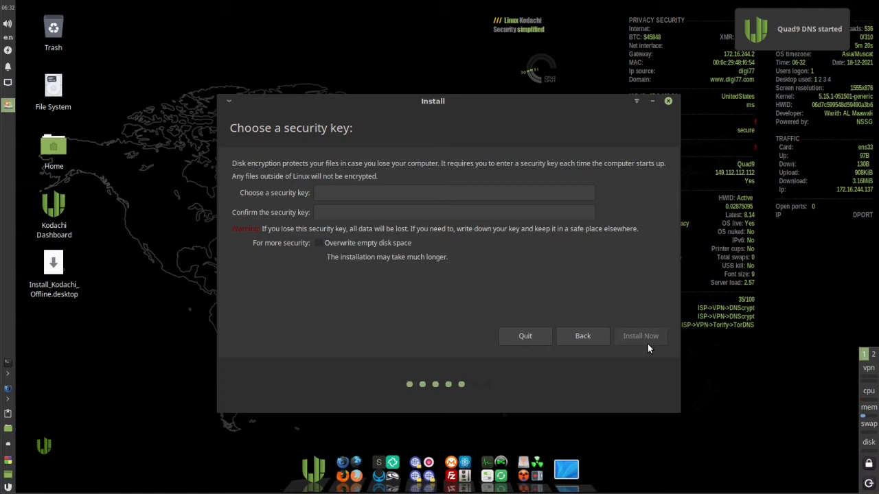
{"action": "left_click", "coordinate": [453, 192]}
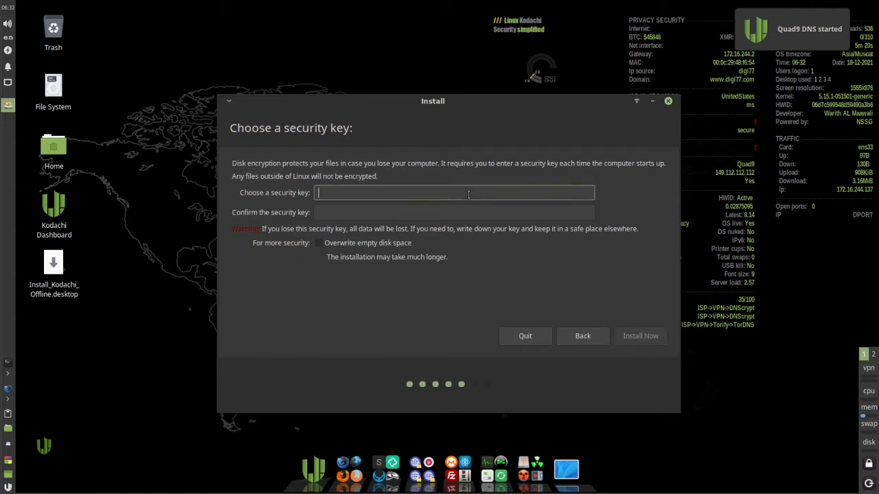
{"action": "type", "text": "••"}
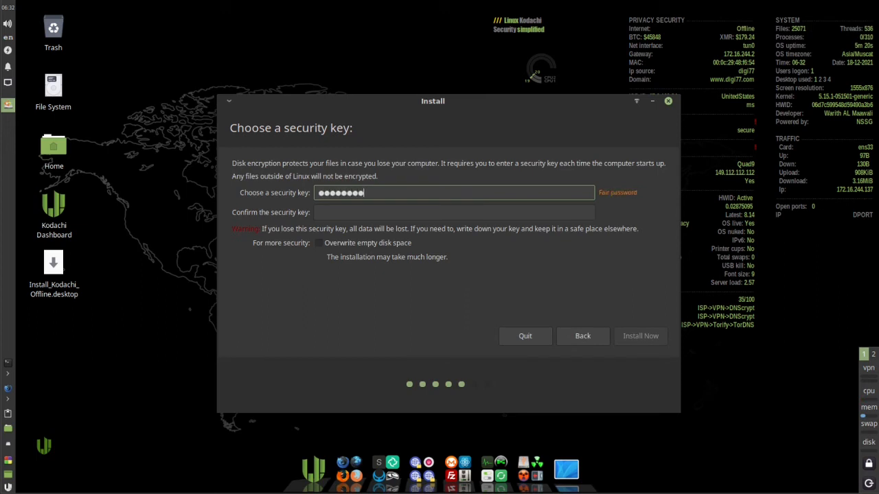
{"action": "left_click", "coordinate": [453, 212]}
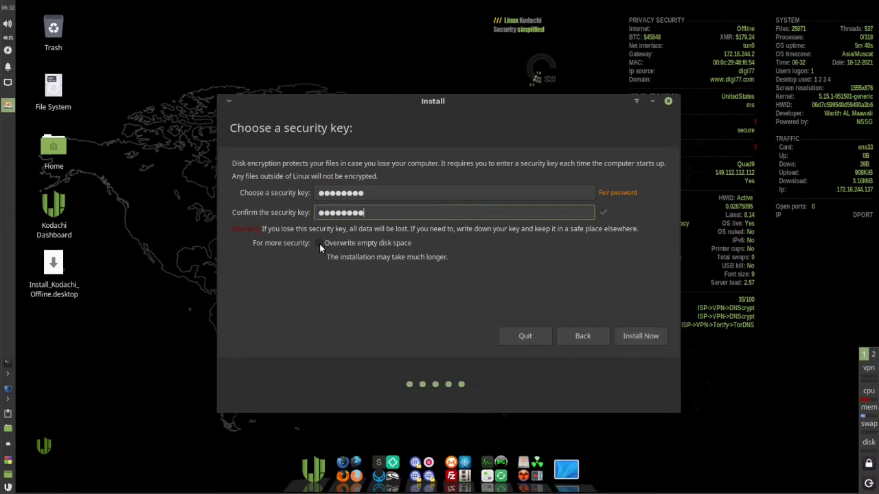
Enable overwriting empty disk space and request installation with these encryption settings.
{"action": "left_click", "coordinate": [318, 241]}
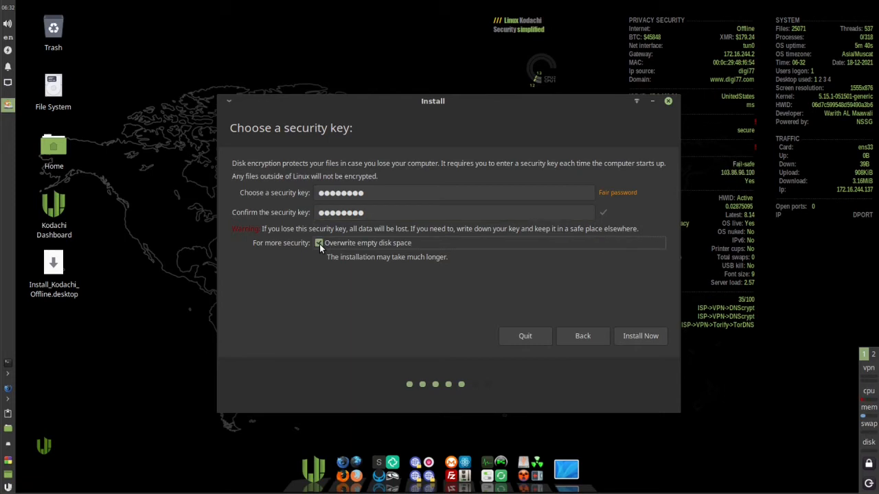
{"action": "left_click", "coordinate": [640, 335]}
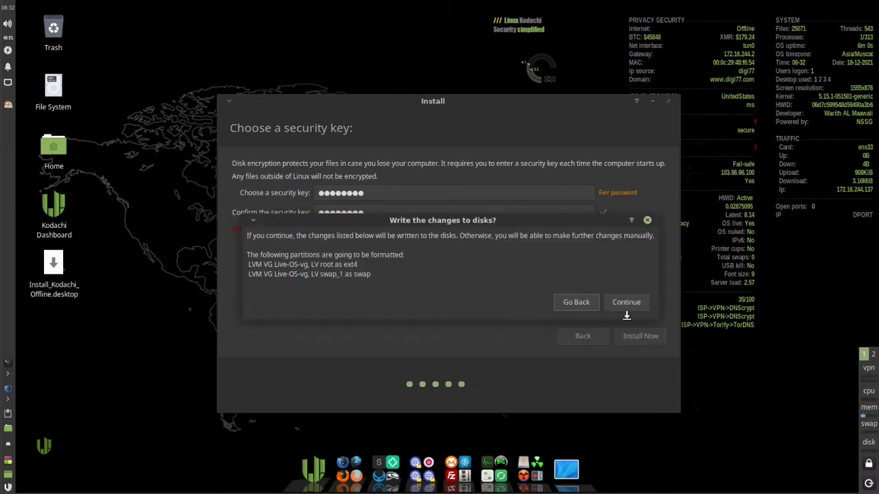
Confirm writing partition changes to disk and set the time zone location to Chicago.
{"action": "left_click", "coordinate": [626, 302]}
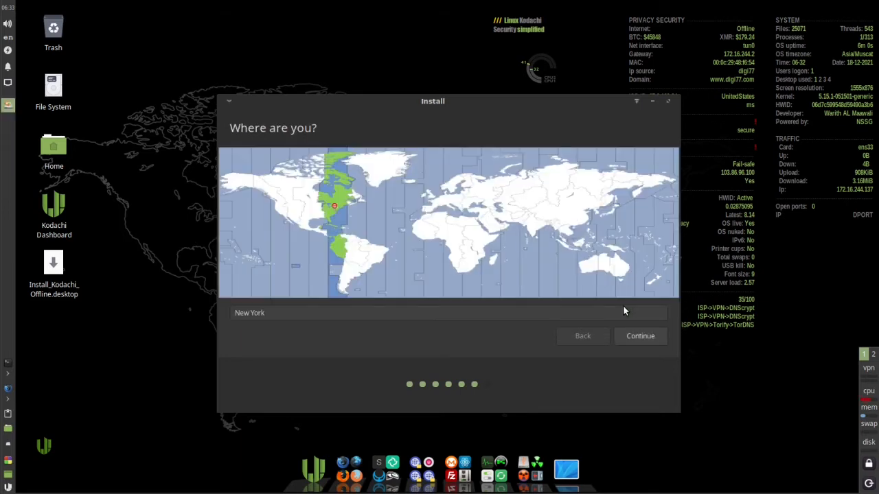
{"action": "mouse_move", "coordinate": [336, 220]}
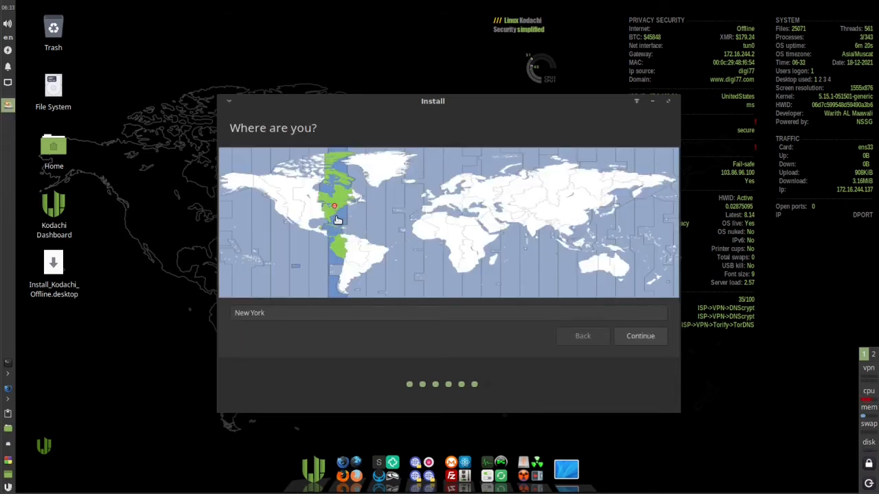
{"action": "left_click", "coordinate": [319, 206]}
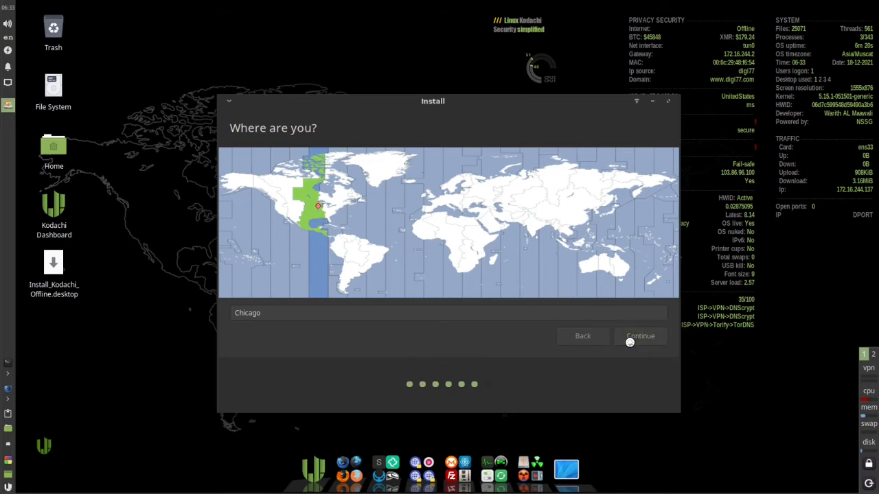
{"action": "left_click", "coordinate": [640, 335]}
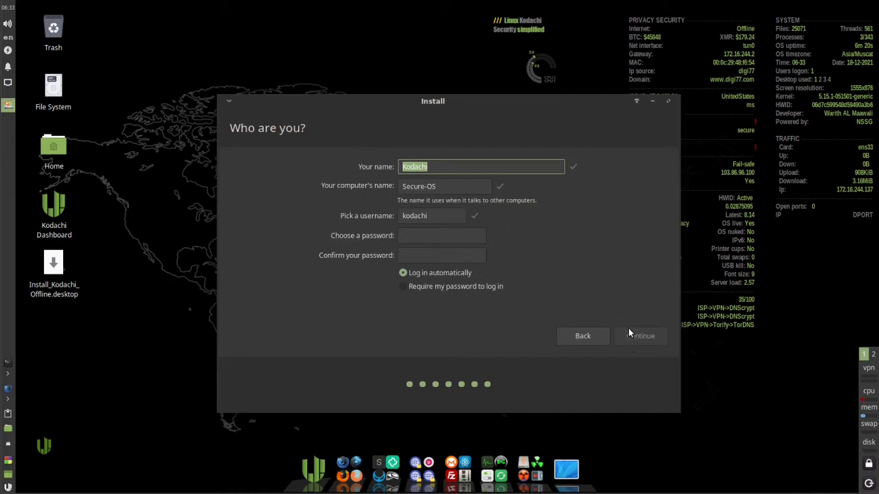
{"action": "mouse_move", "coordinate": [506, 219]}
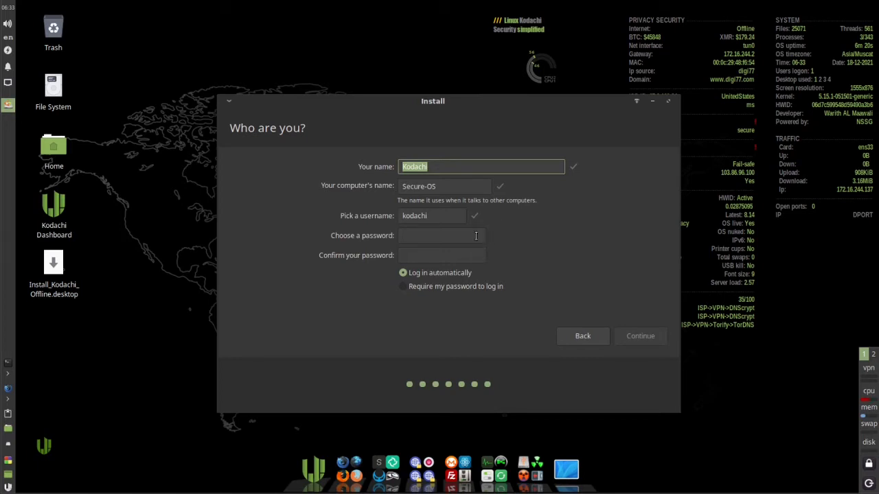
Give user kodachi on Secure-OS a password with automatic login and continue installing.
{"action": "left_click", "coordinate": [442, 236]}
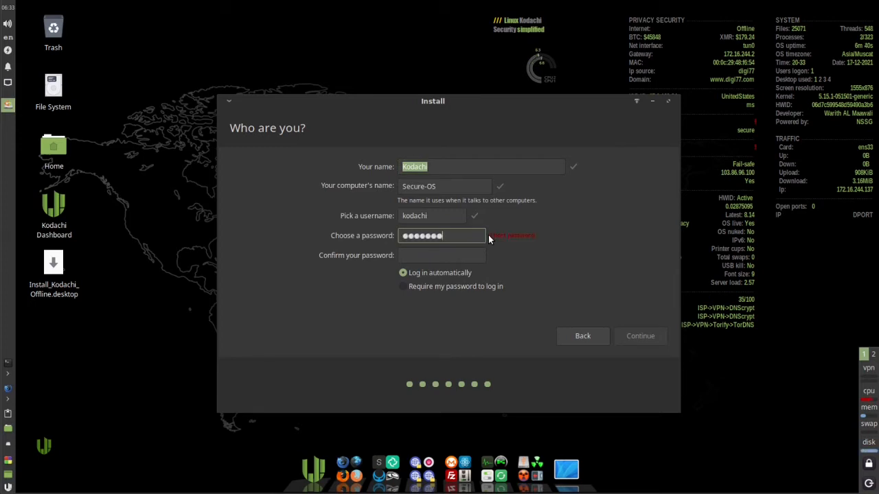
{"action": "type", "text": "•"}
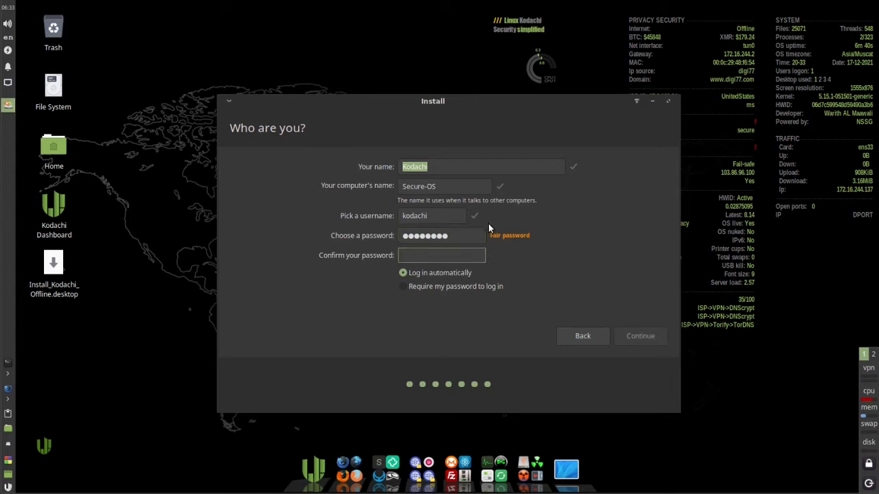
{"action": "type", "text": "password"}
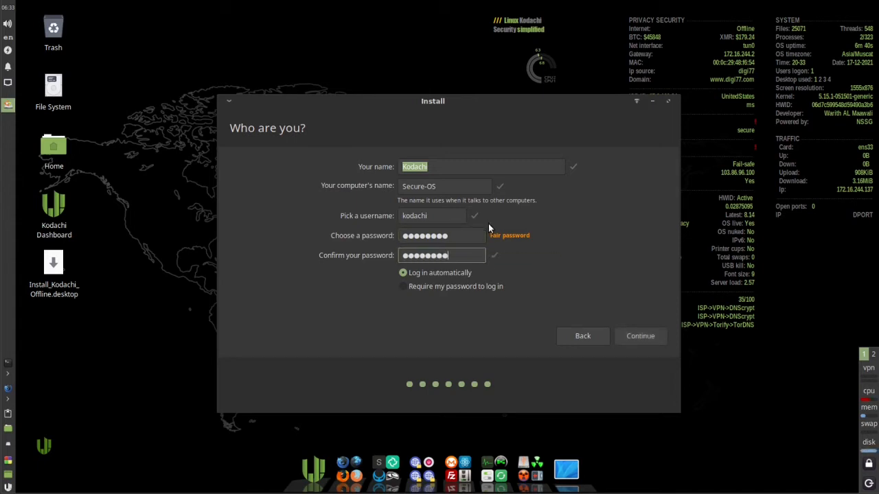
{"action": "mouse_move", "coordinate": [467, 287]}
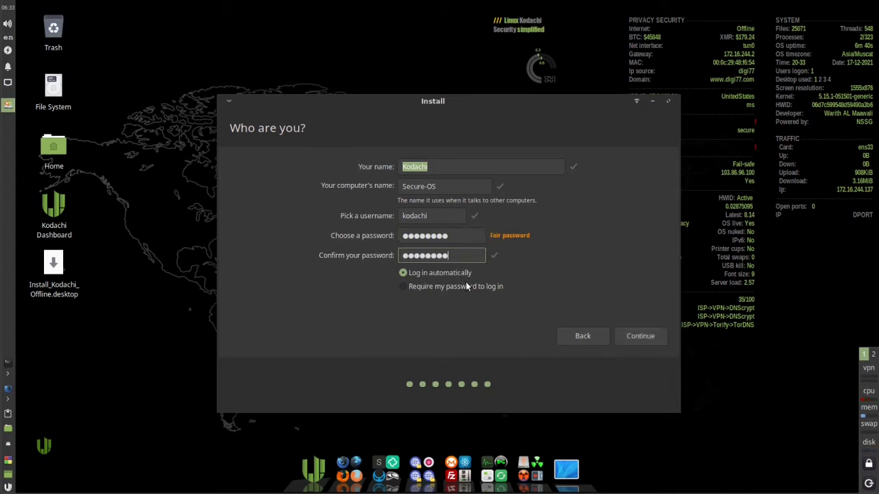
{"action": "mouse_move", "coordinate": [517, 288]}
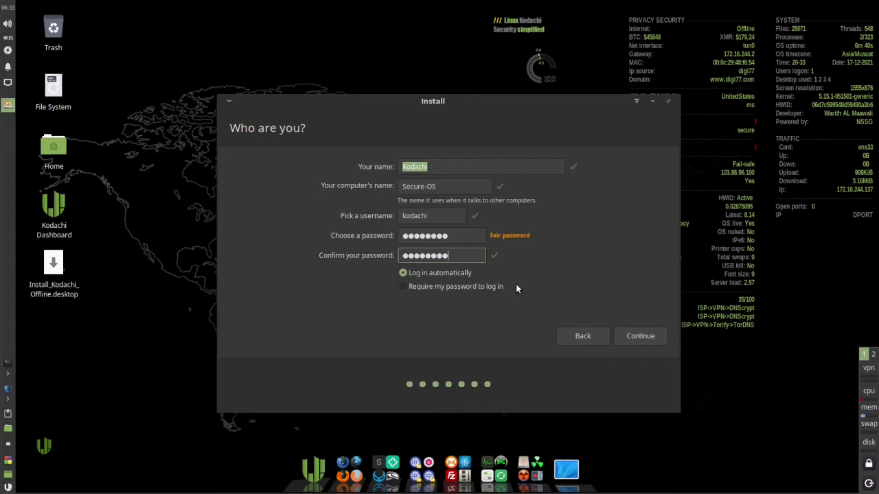
{"action": "mouse_move", "coordinate": [640, 335]}
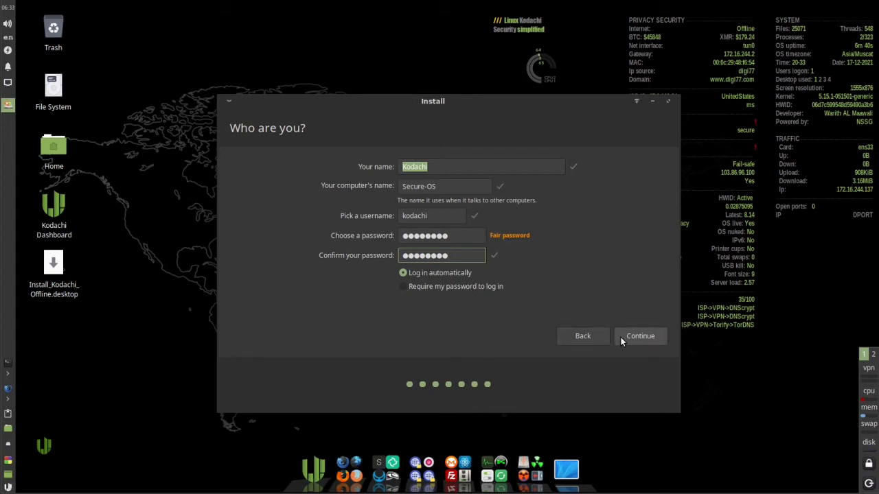
{"action": "left_click", "coordinate": [640, 335]}
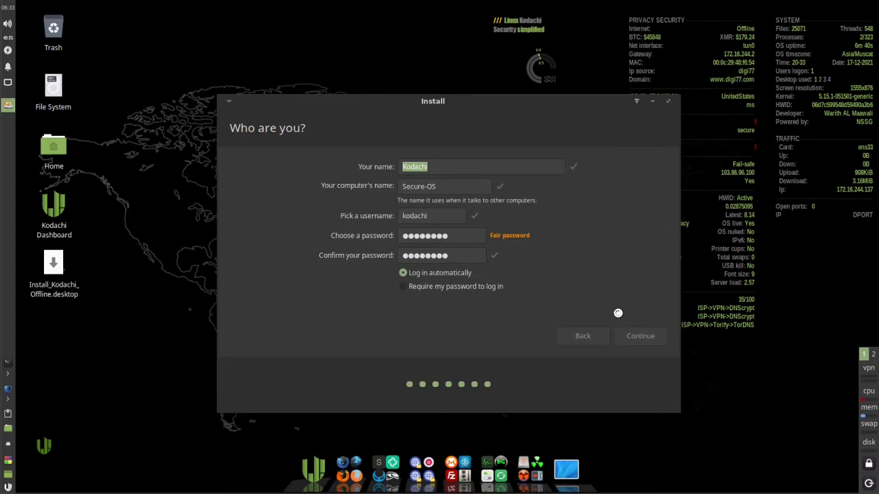
Let the installation run until the Installation Complete dialog appears.
{"action": "left_click", "coordinate": [640, 335]}
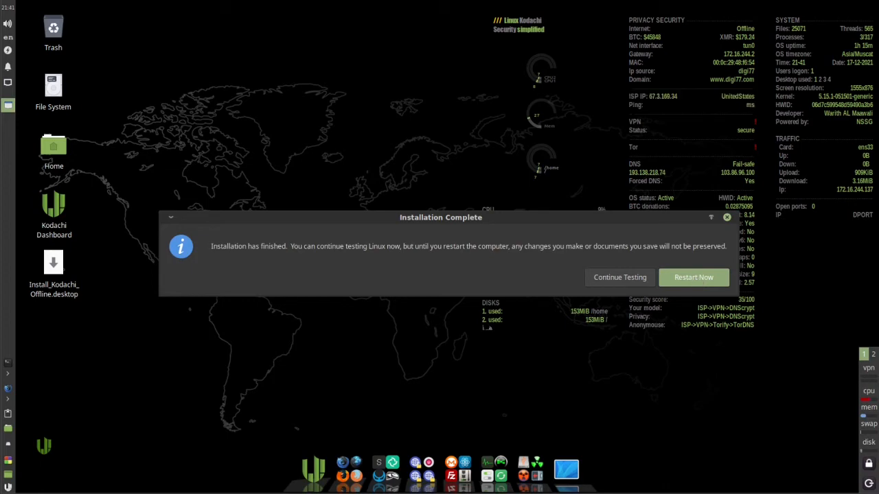
{"action": "left_click", "coordinate": [692, 277]}
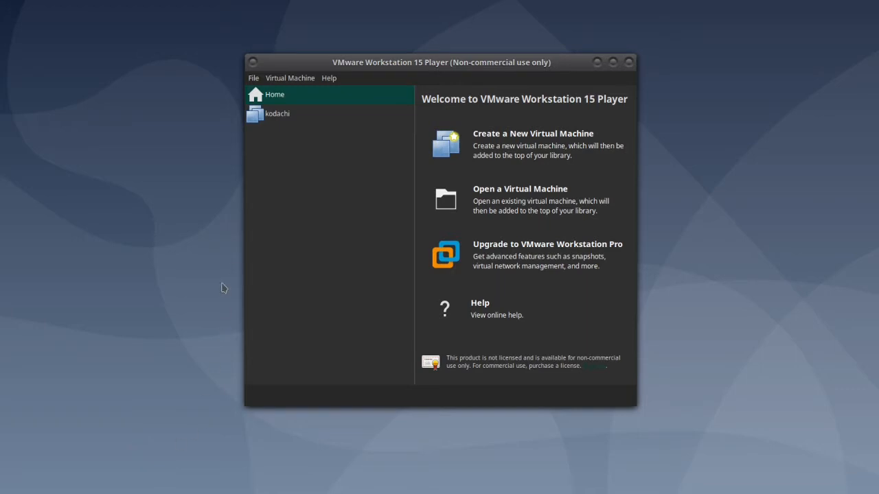
Switch the kodachi VM's CD/DVD from the Kodachi ISO to an auto-detected physical drive and save.
{"action": "left_click", "coordinate": [277, 113]}
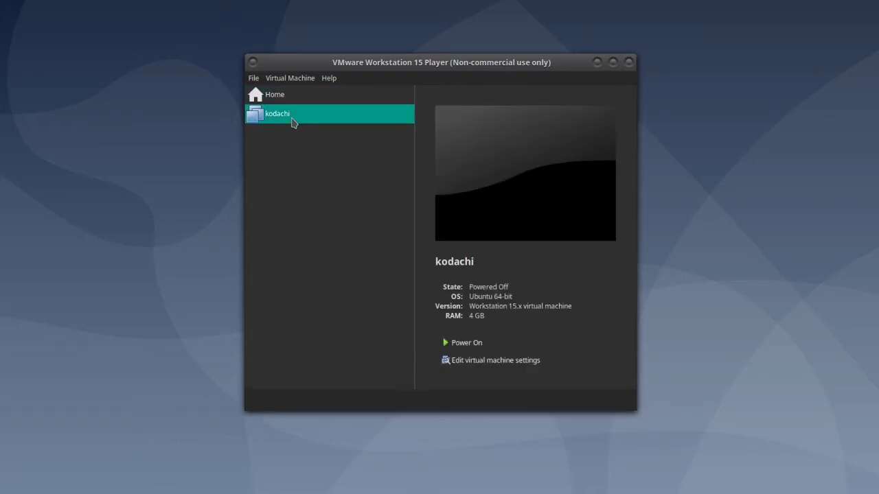
{"action": "mouse_move", "coordinate": [481, 363]}
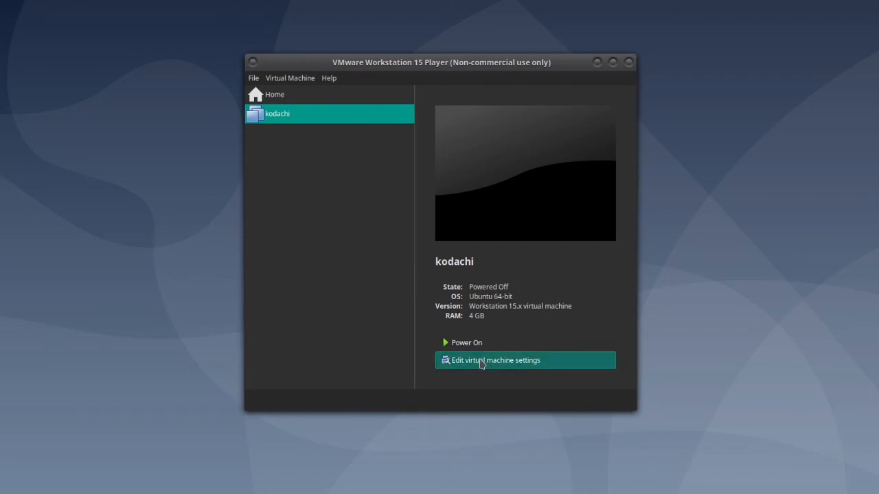
{"action": "left_click", "coordinate": [525, 360]}
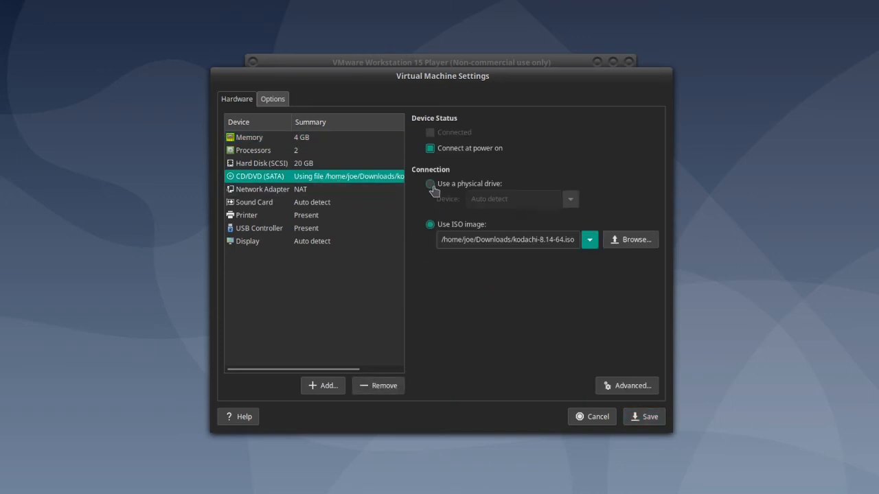
{"action": "left_click", "coordinate": [430, 184]}
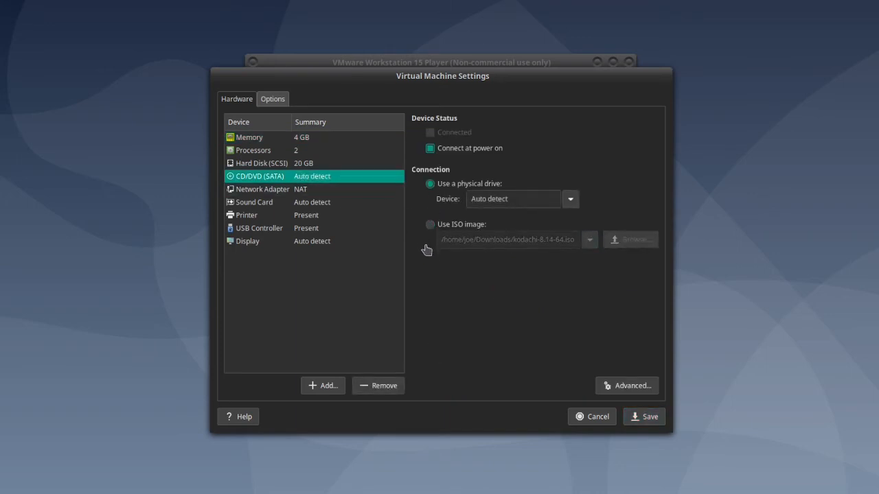
{"action": "mouse_move", "coordinate": [528, 370]}
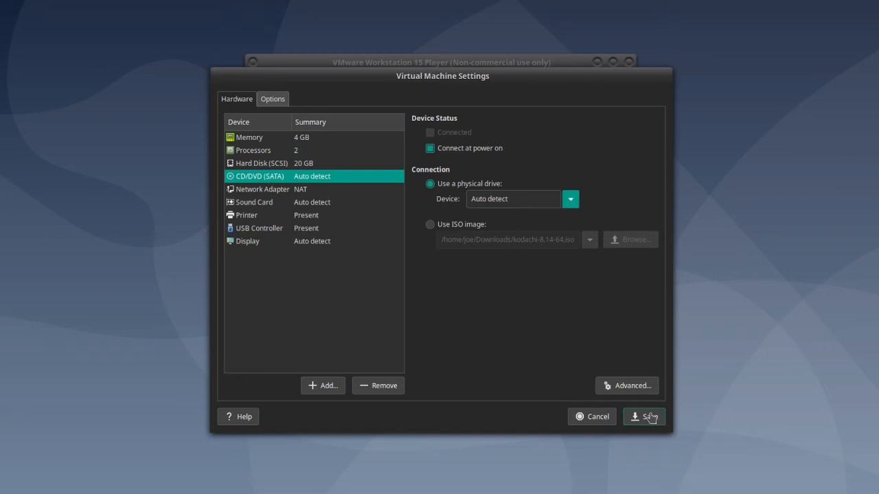
{"action": "left_click", "coordinate": [643, 418]}
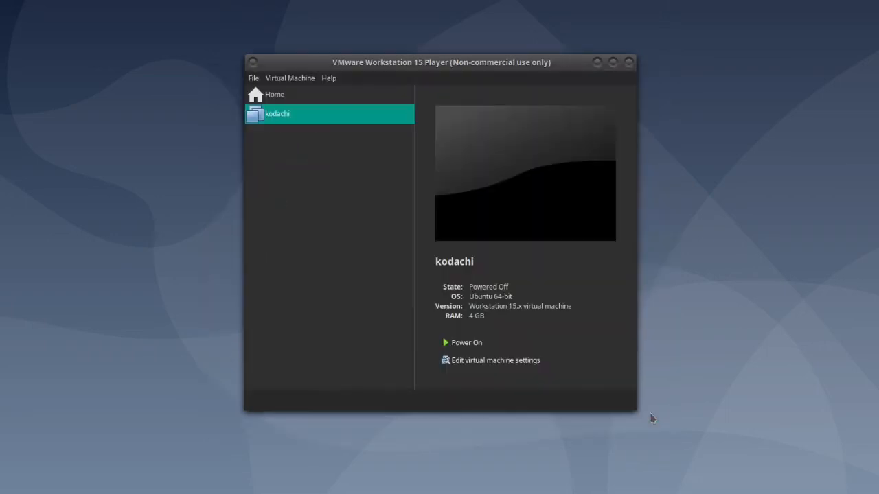
{"action": "mouse_move", "coordinate": [459, 336]}
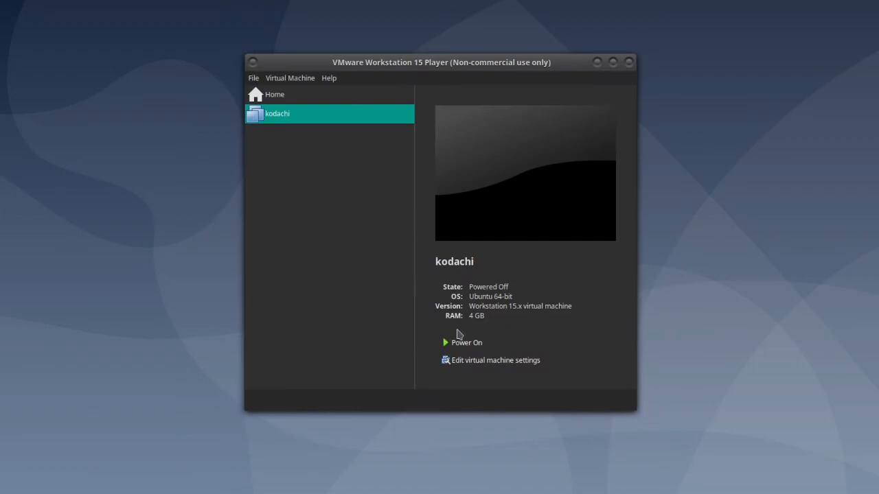
Power on the kodachi VM and let it boot to the Kodachi desktop.
{"action": "left_click", "coordinate": [467, 344]}
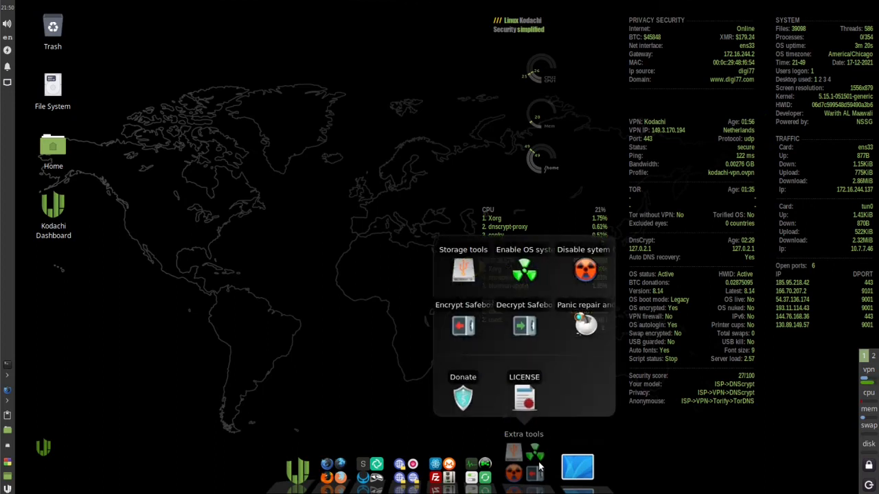
{"action": "mouse_move", "coordinate": [524, 272]}
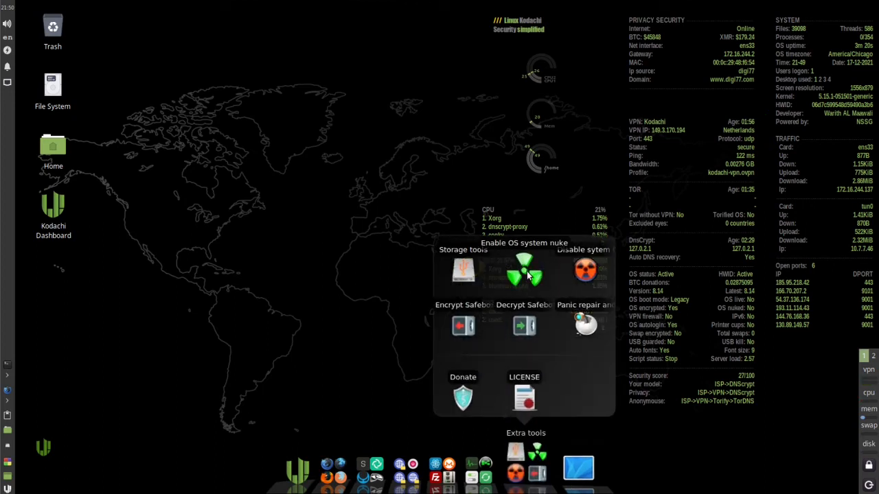
Launch Enable OS system nuke from the dock's Extra tools menu.
{"action": "left_click", "coordinate": [524, 268]}
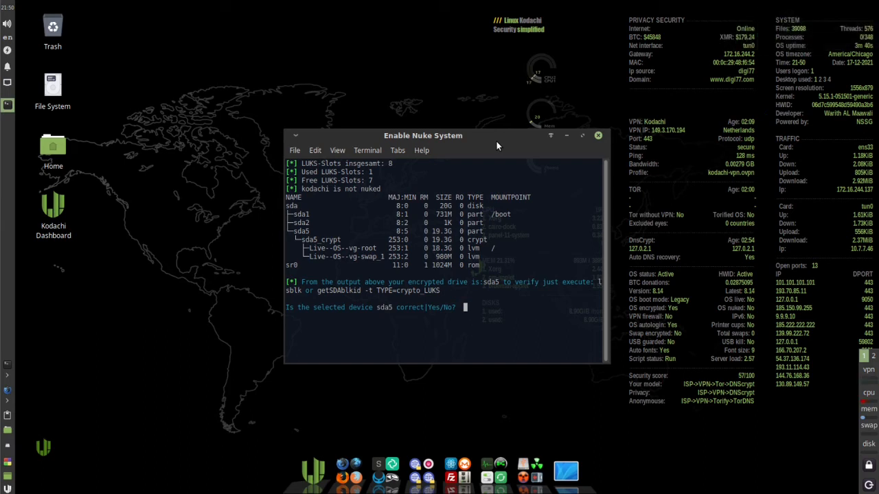
{"action": "mouse_move", "coordinate": [371, 232]}
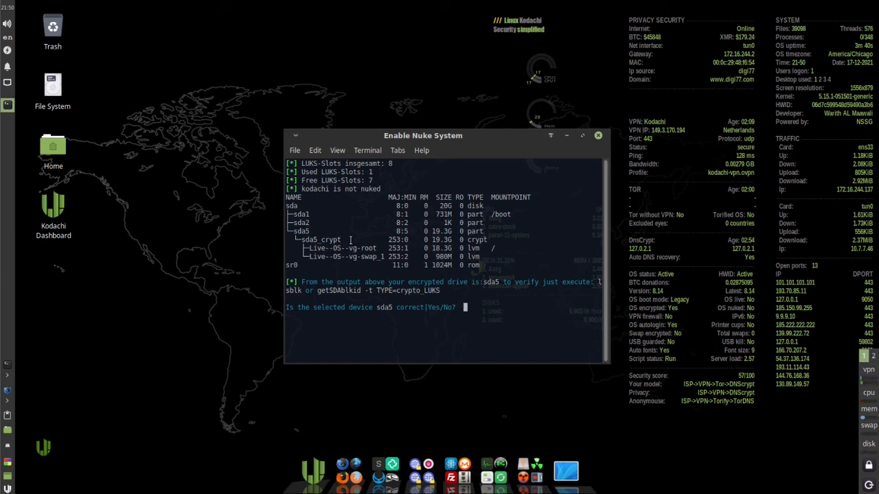
{"action": "mouse_move", "coordinate": [397, 233]}
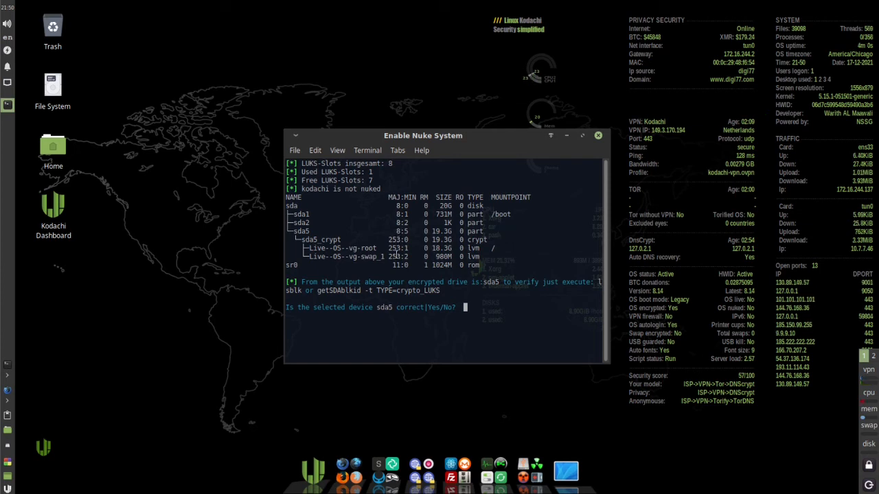
Answer Yes to confirm sda5 as the correct encrypted device.
{"action": "type", "text": "Y"}
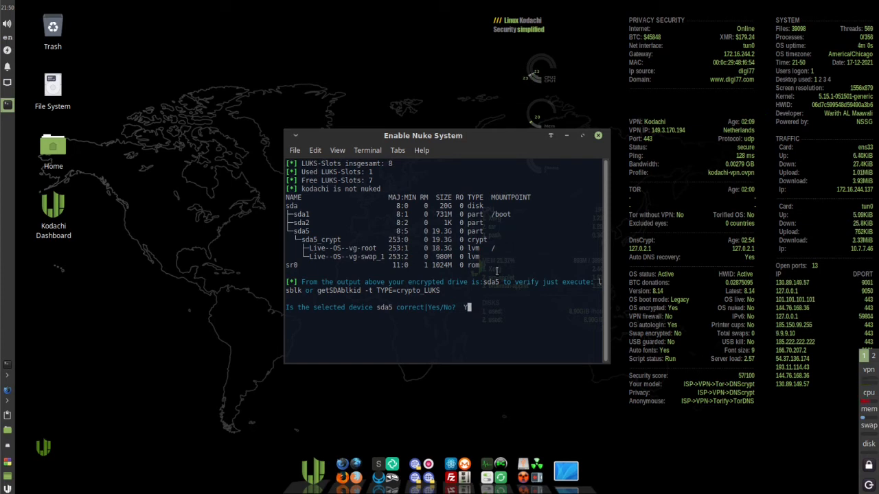
{"action": "type", "text": "es"}
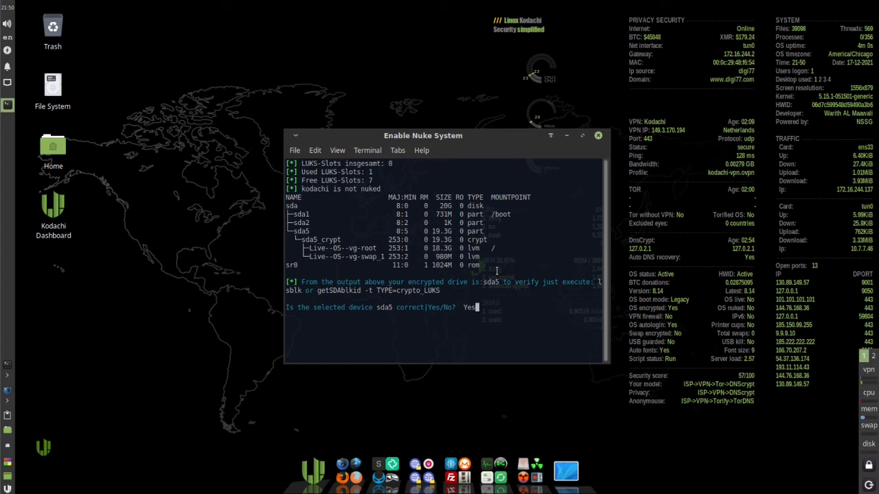
{"action": "key", "text": "Return"}
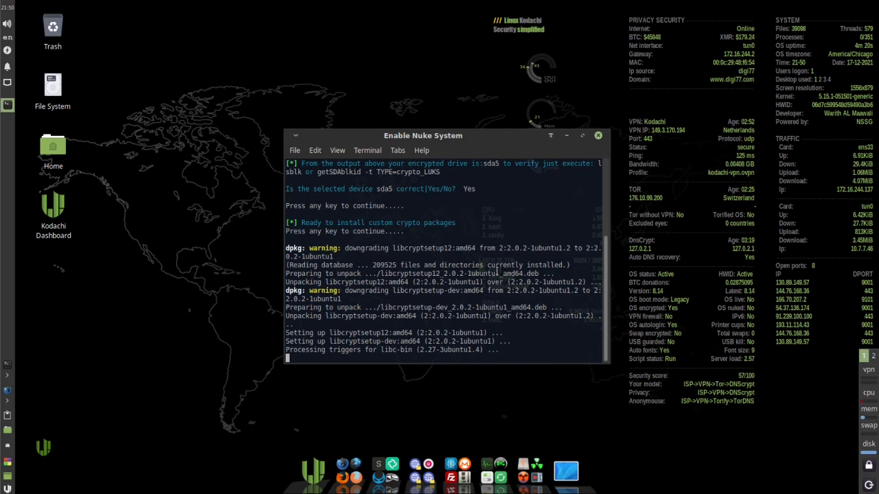
Scroll the terminal while cryptsetup packages install until the aes-256-cbc password prompt appears.
{"action": "scroll", "scroll_direction": "down", "scroll_amount": 3}
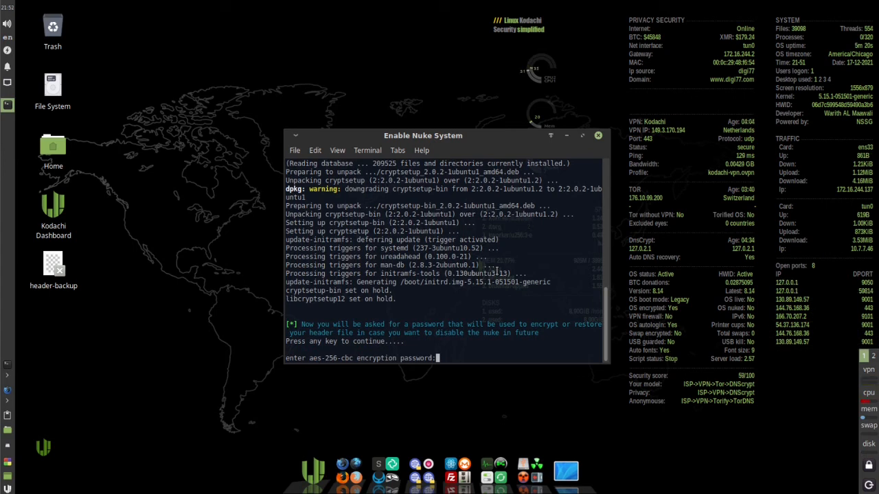
Enter and verify the aes-256-cbc password encrypting the LUKS header backup.
{"action": "key", "text": "Return"}
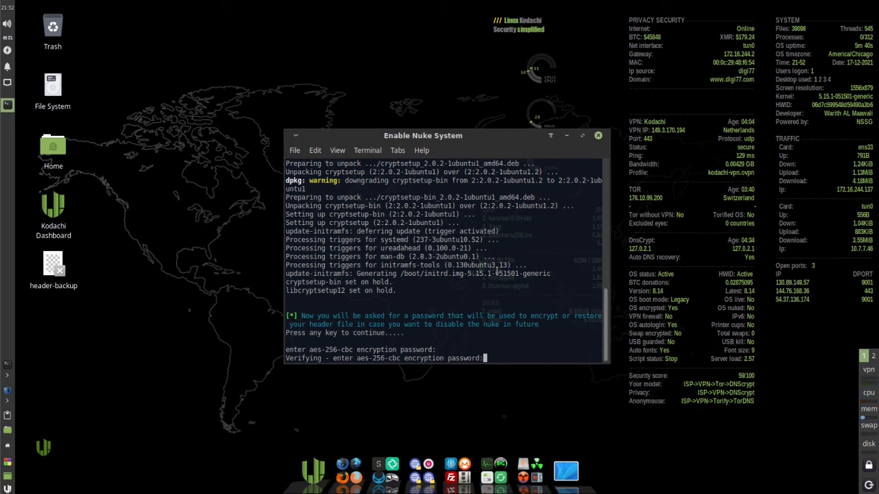
{"action": "key", "text": "Return"}
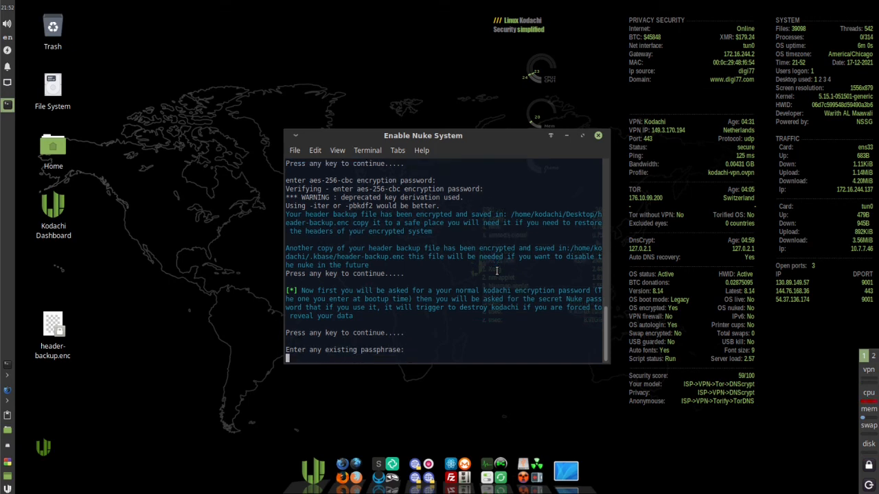
Supply the existing Kodachi passphrase, then set and verify the new nuke passphrase.
{"action": "key", "text": "Return"}
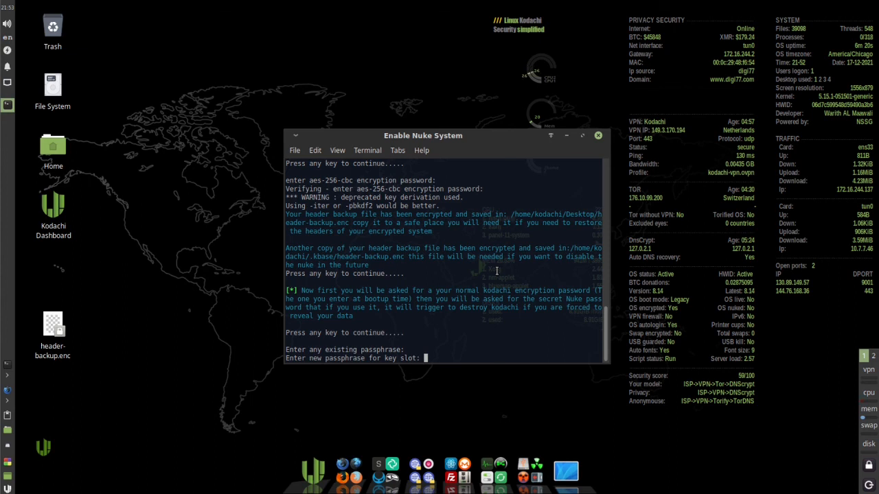
{"action": "key", "text": "Return"}
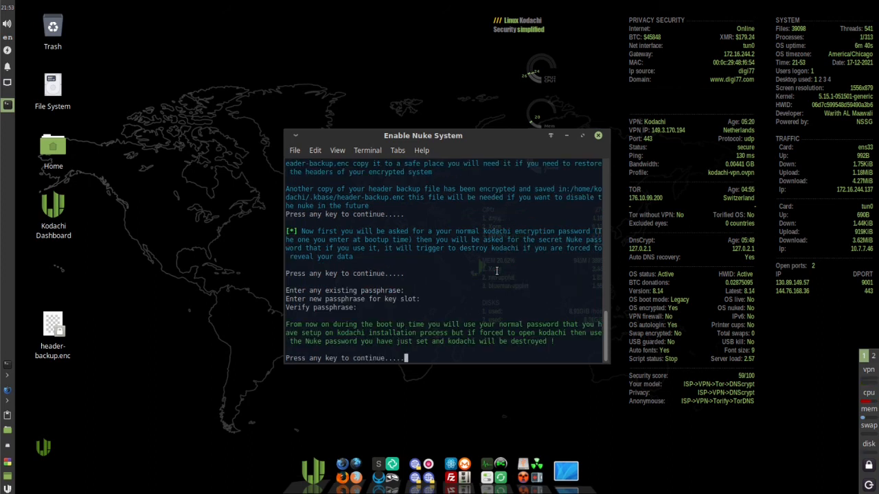
{"action": "mouse_move", "coordinate": [423, 302]}
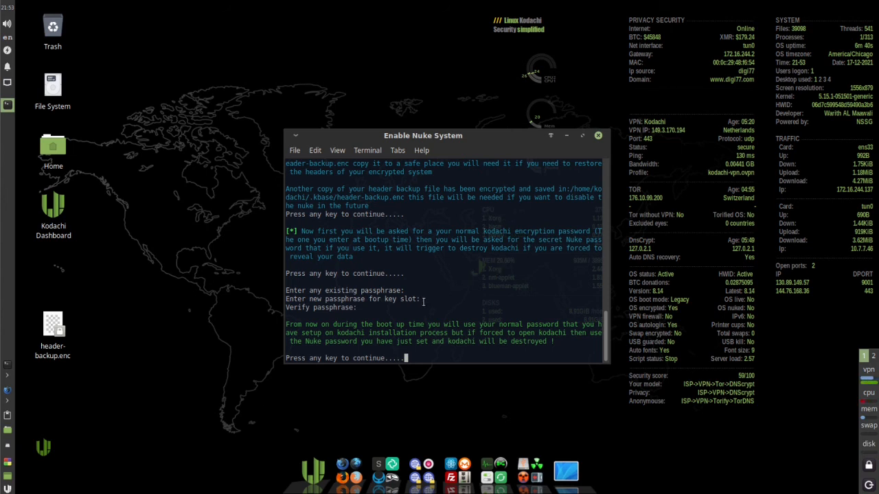
{"action": "mouse_move", "coordinate": [365, 312]}
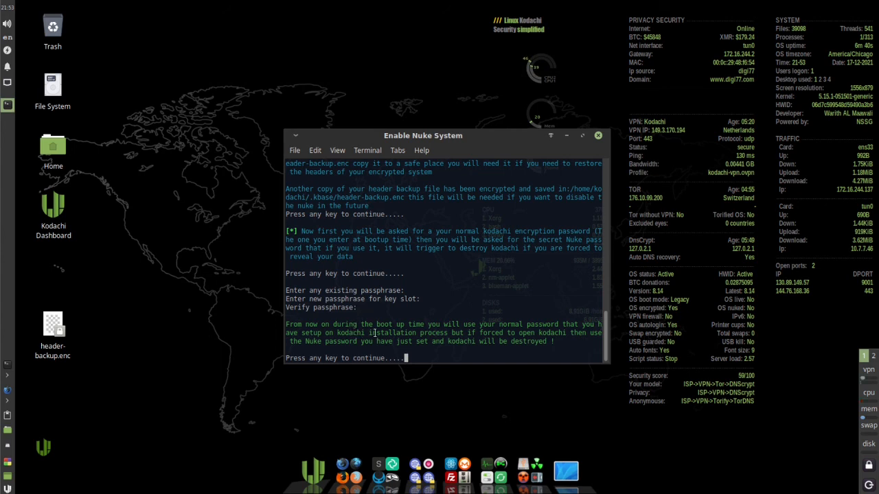
{"action": "mouse_move", "coordinate": [548, 351]}
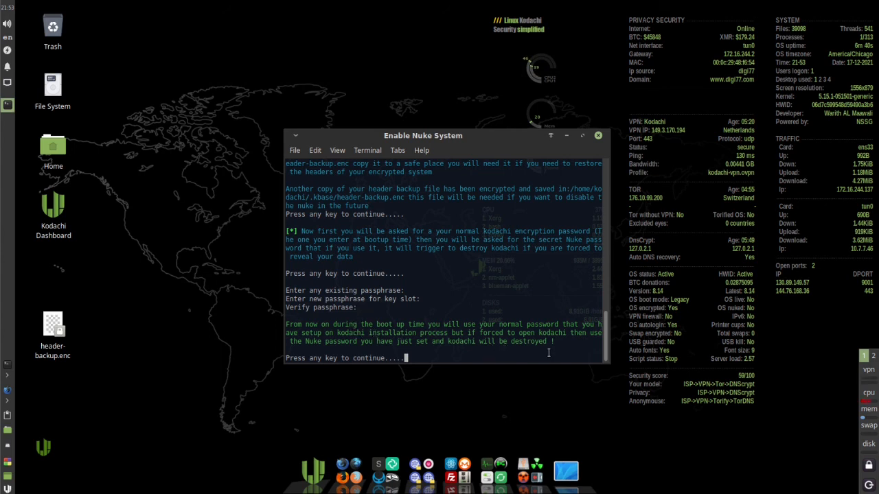